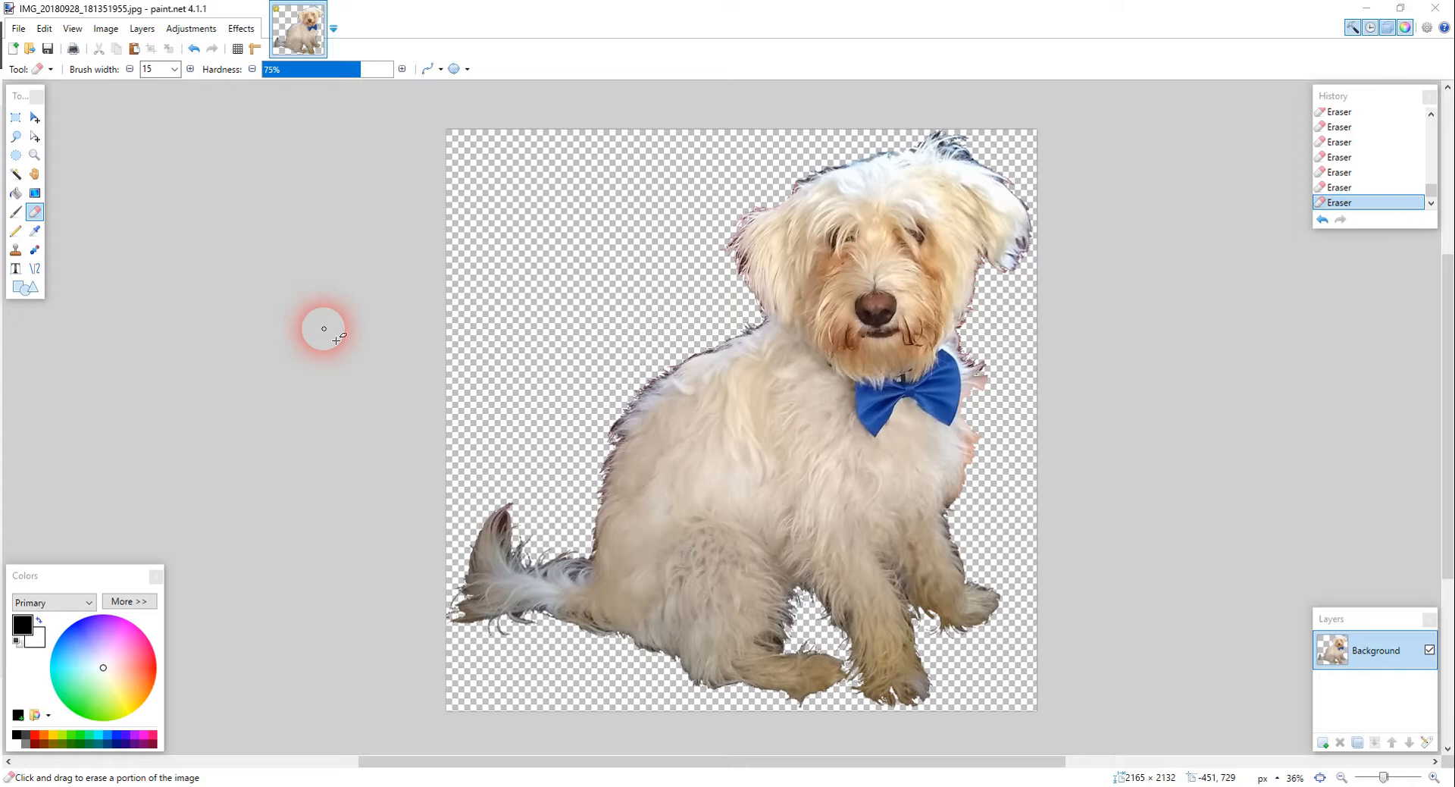
mouse_move(476, 212)
text(M)
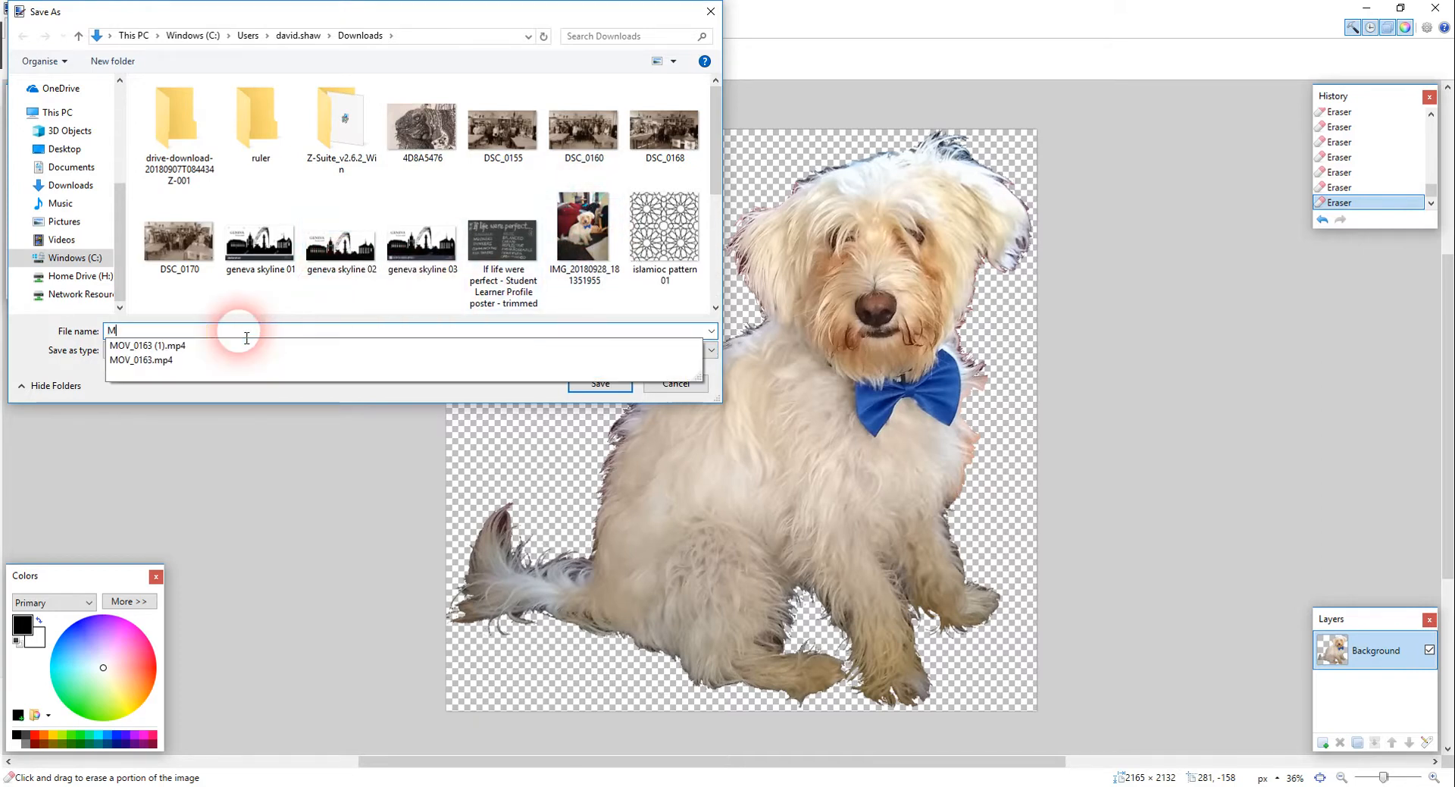
- Save the cutout dog in Downloads as the BMP 'Milou original v01'
text(ilou)
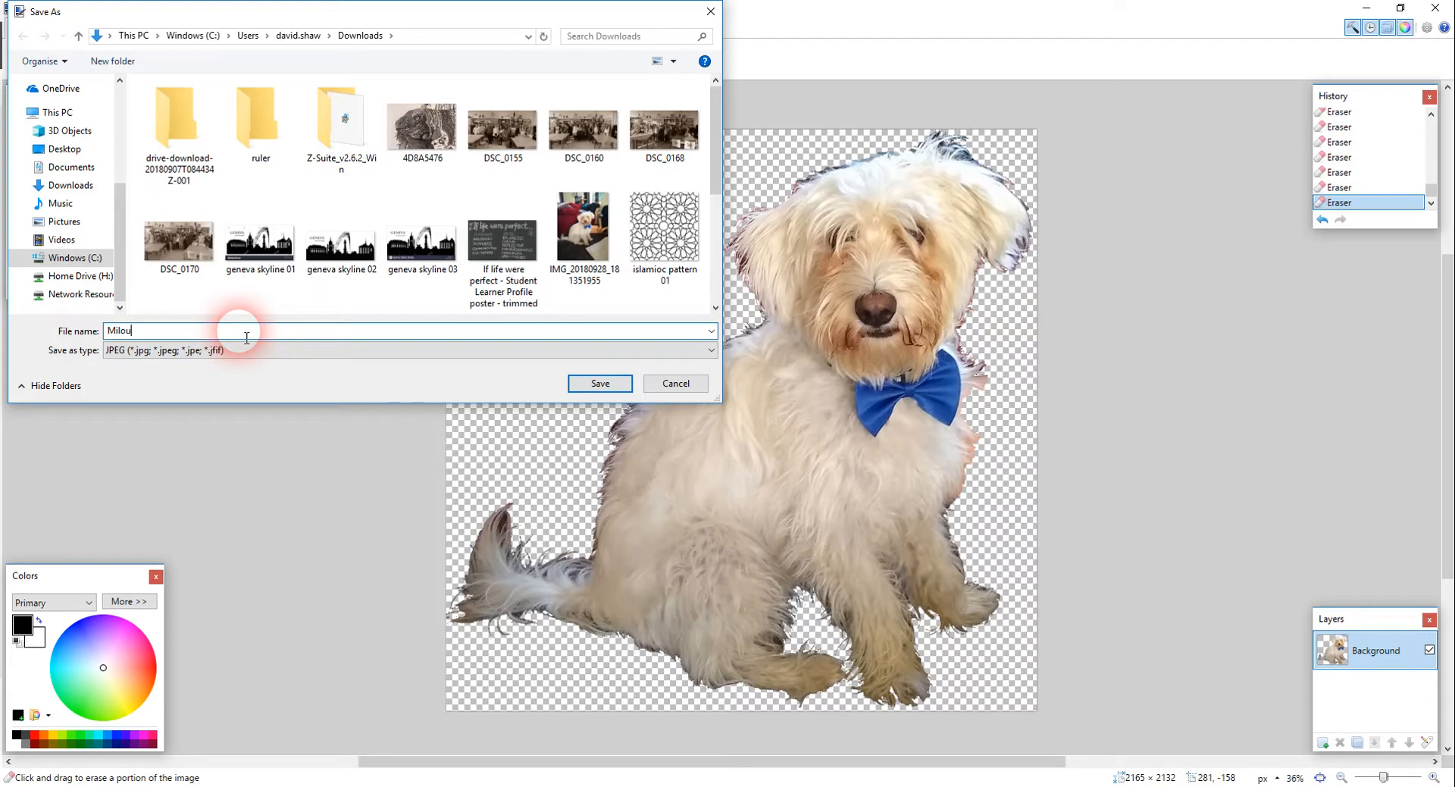
text(v)
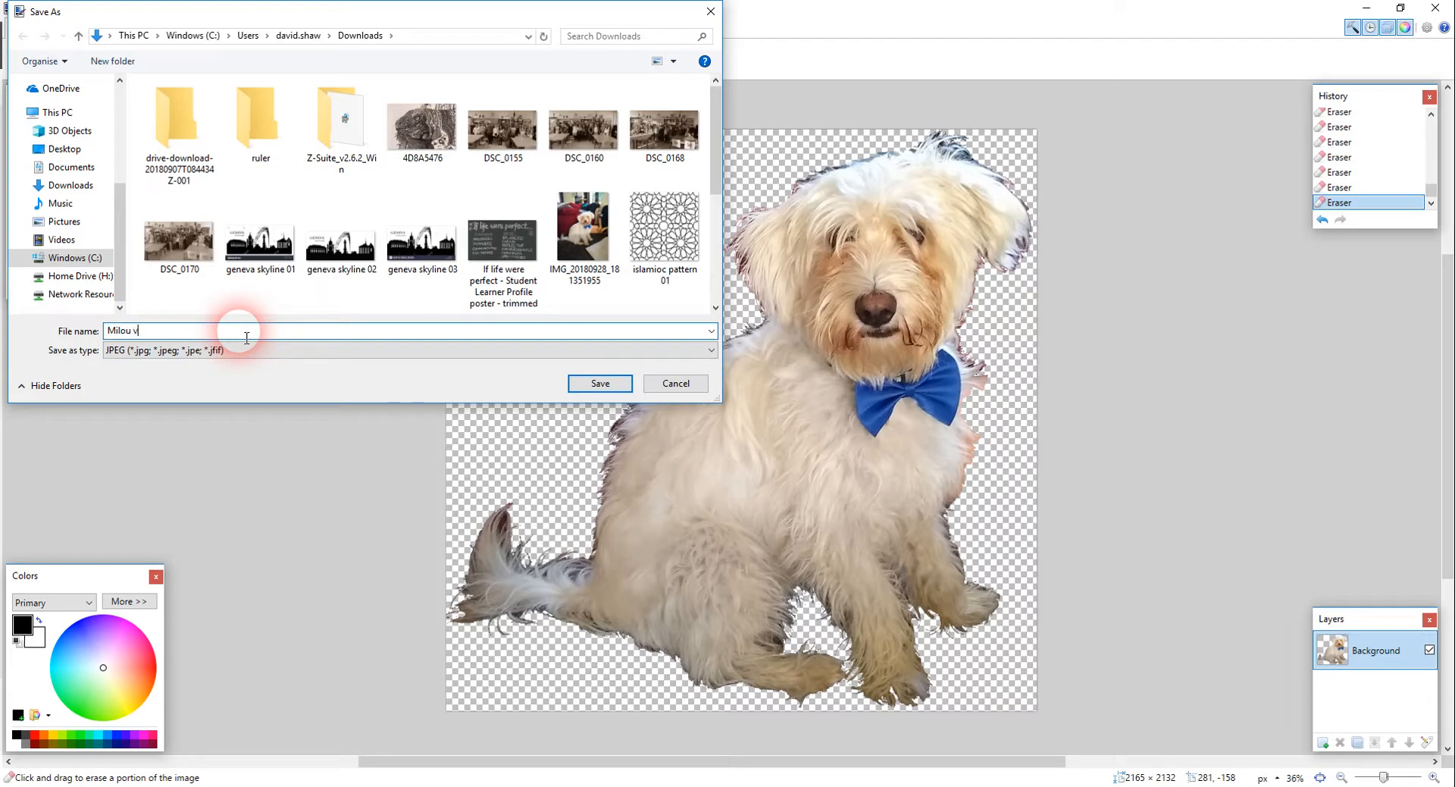
text(original v01)
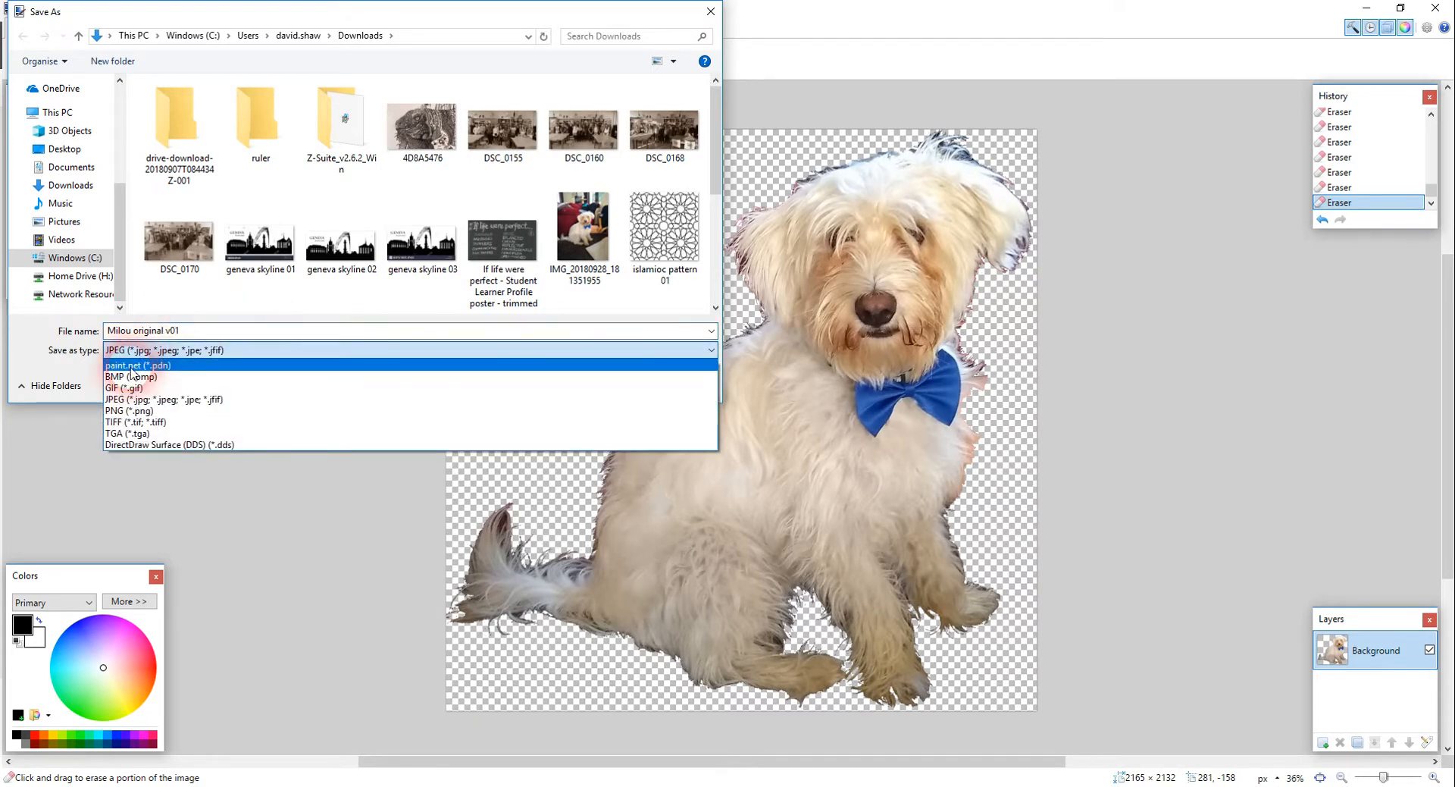
click(129, 377)
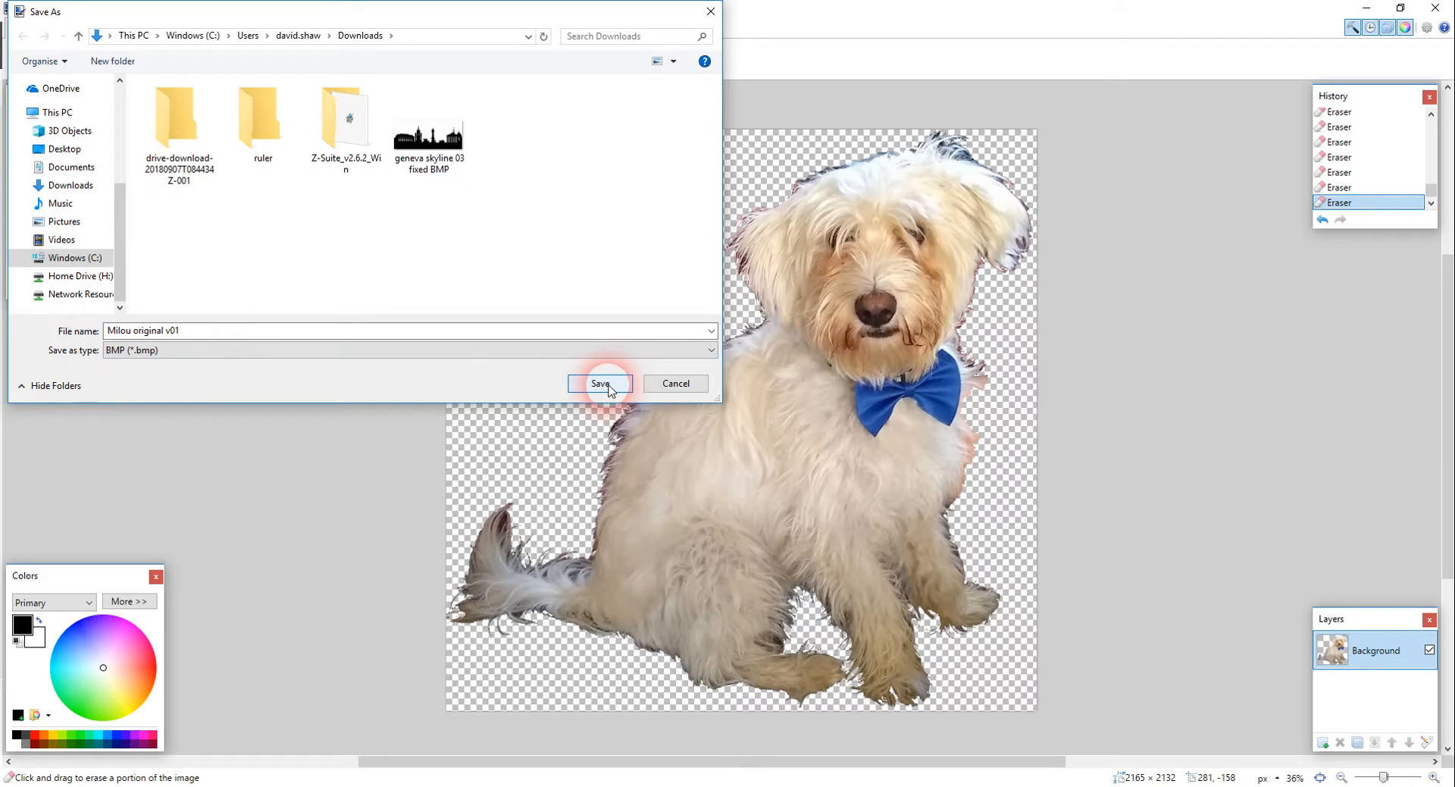
click(601, 384)
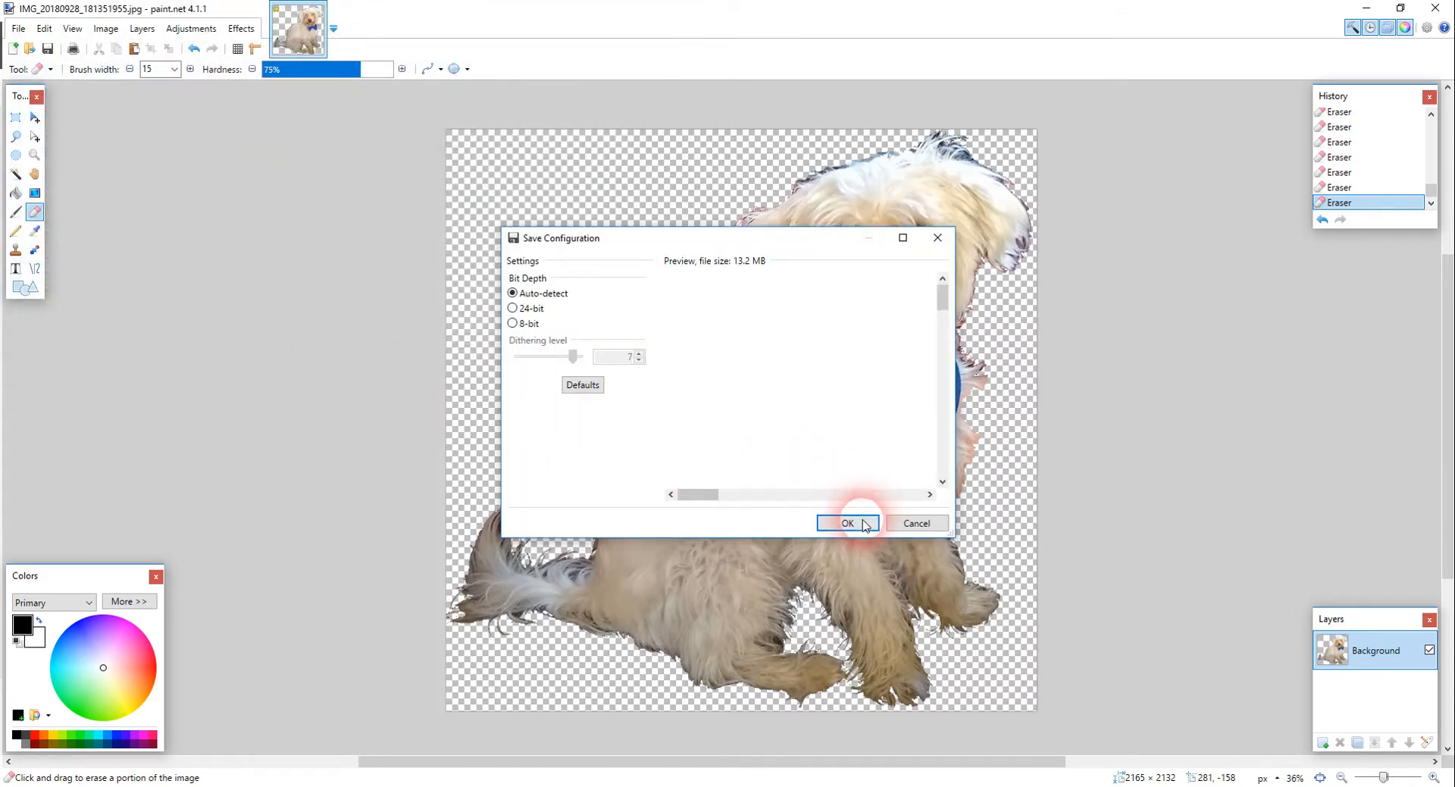
click(846, 522)
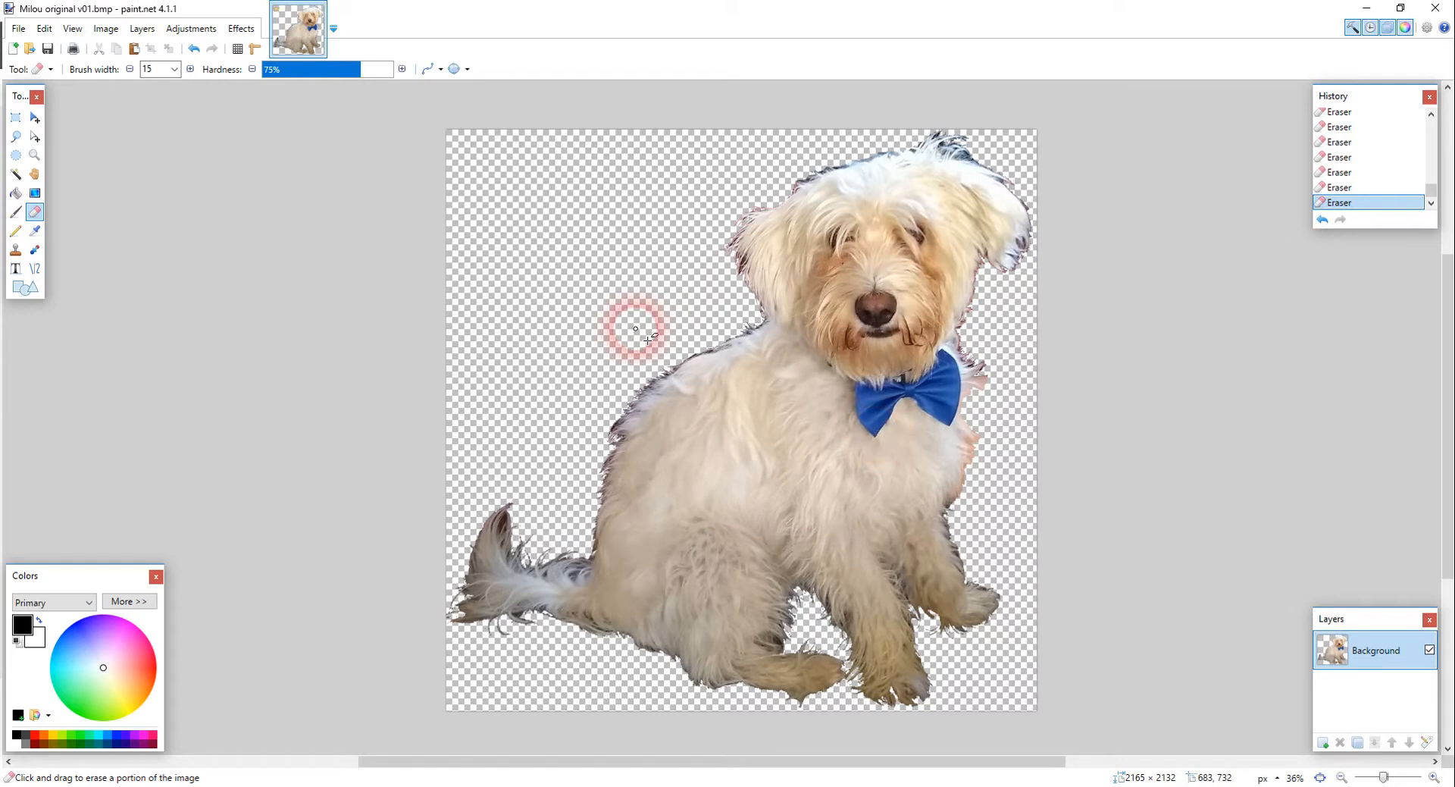
mouse_move(190, 28)
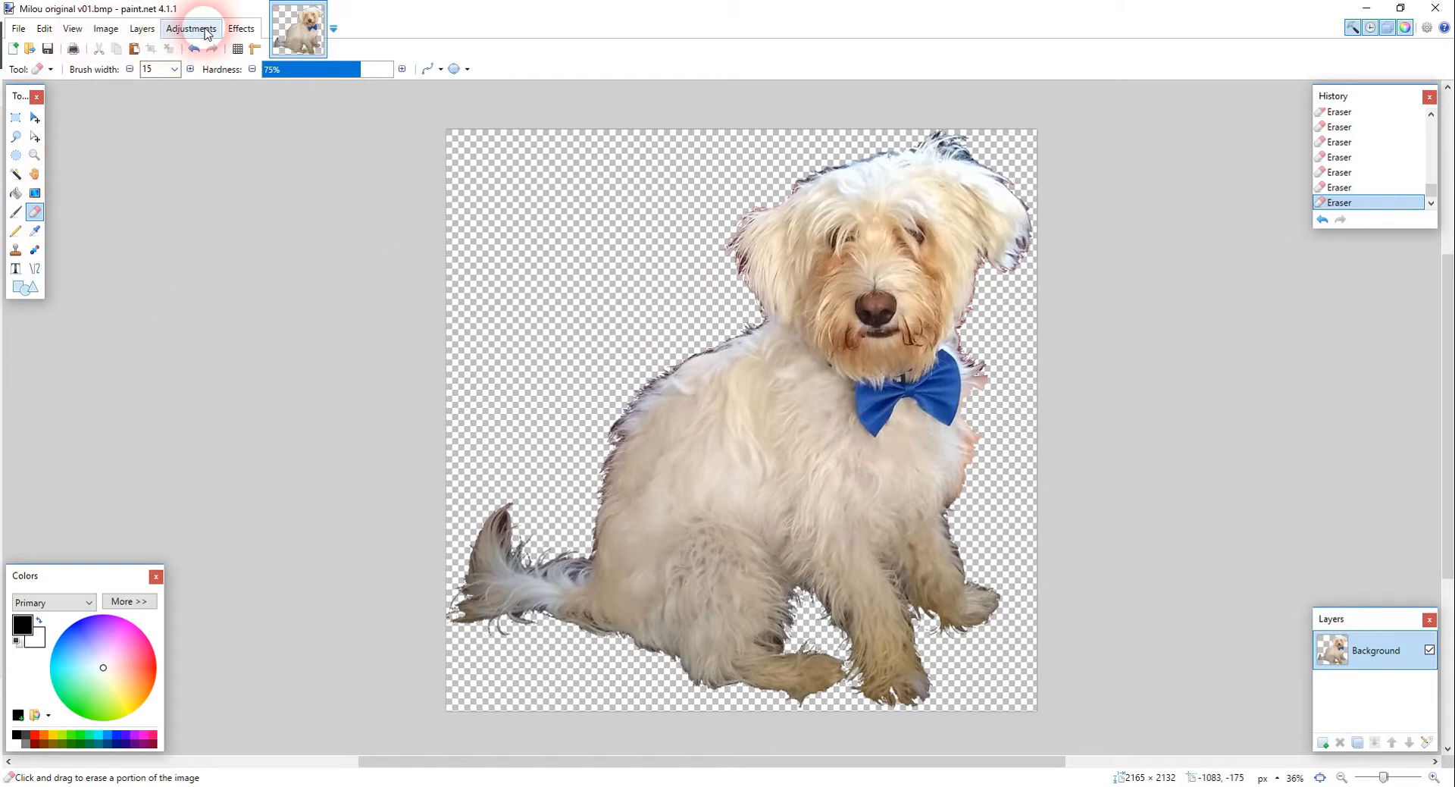
- Apply Invert Colors to the dog image, leaving a dark blue dog with an orange bow
click(191, 28)
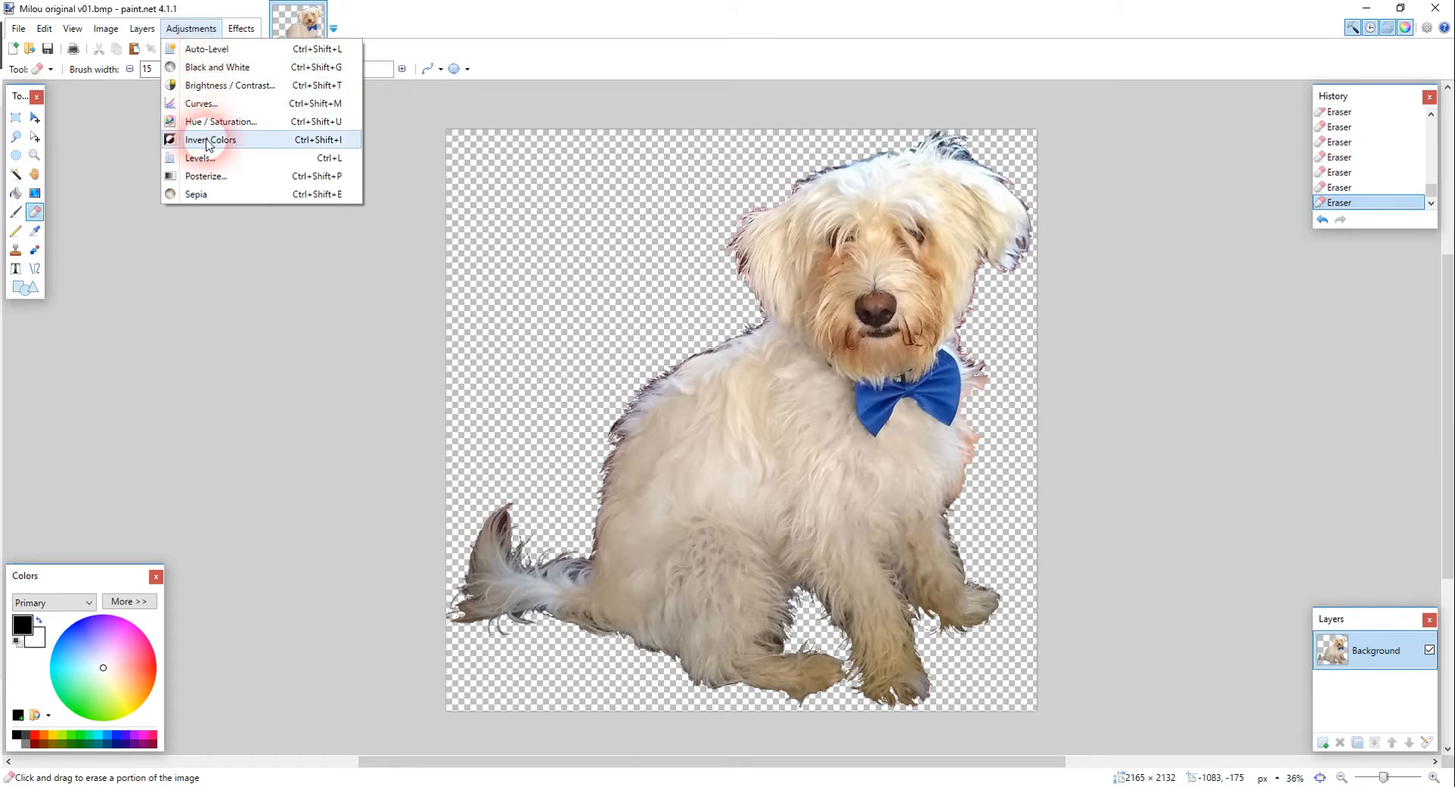
click(210, 139)
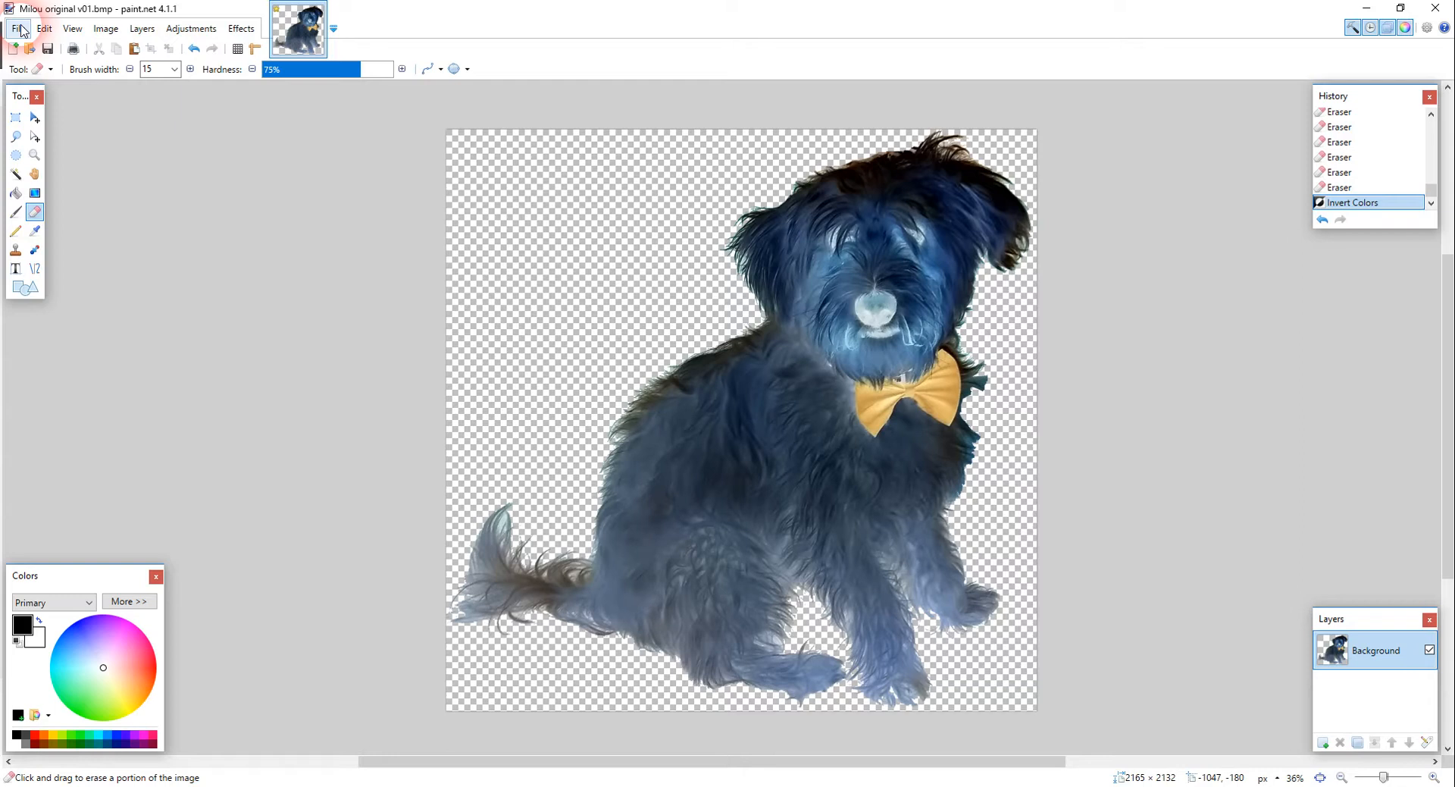
click(42, 28)
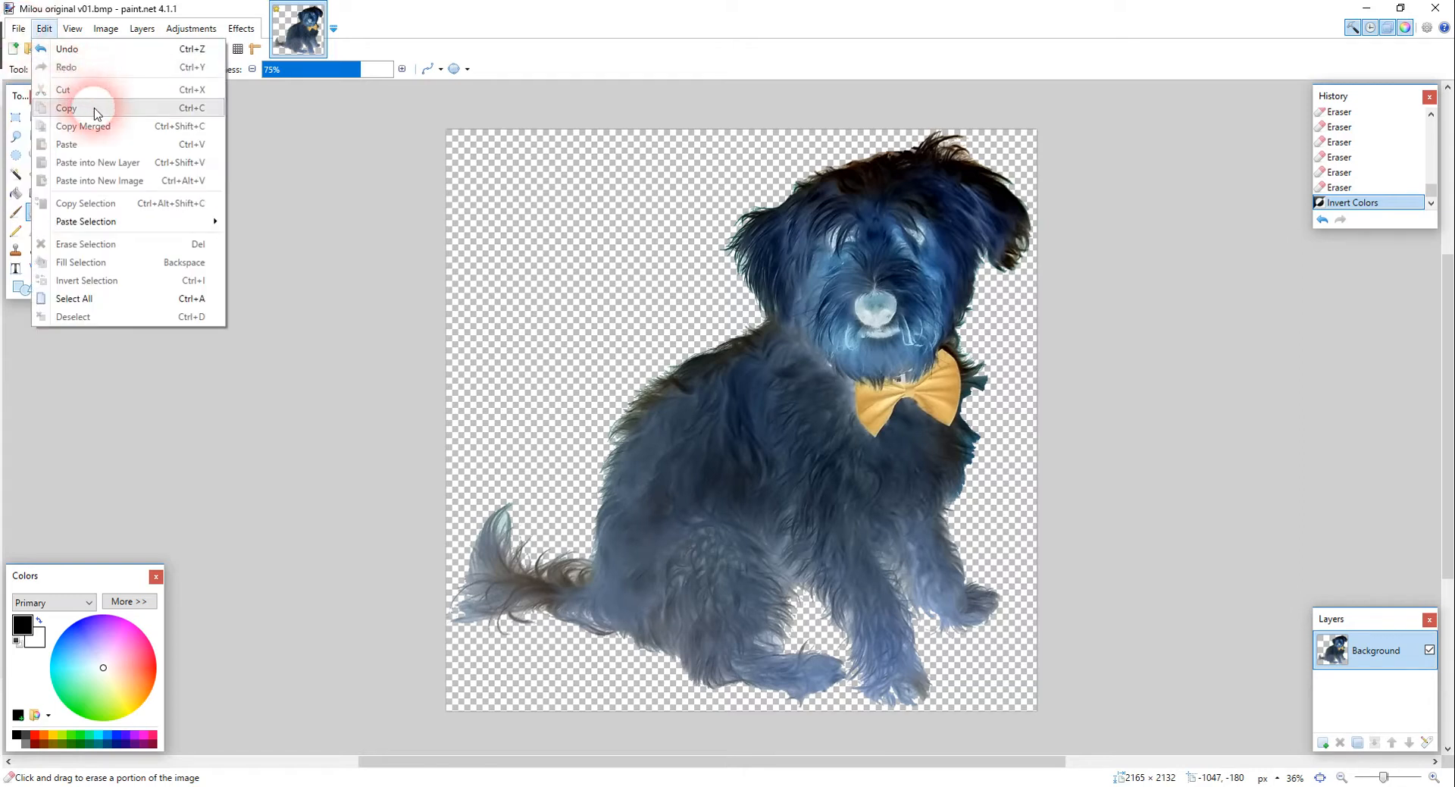
click(106, 28)
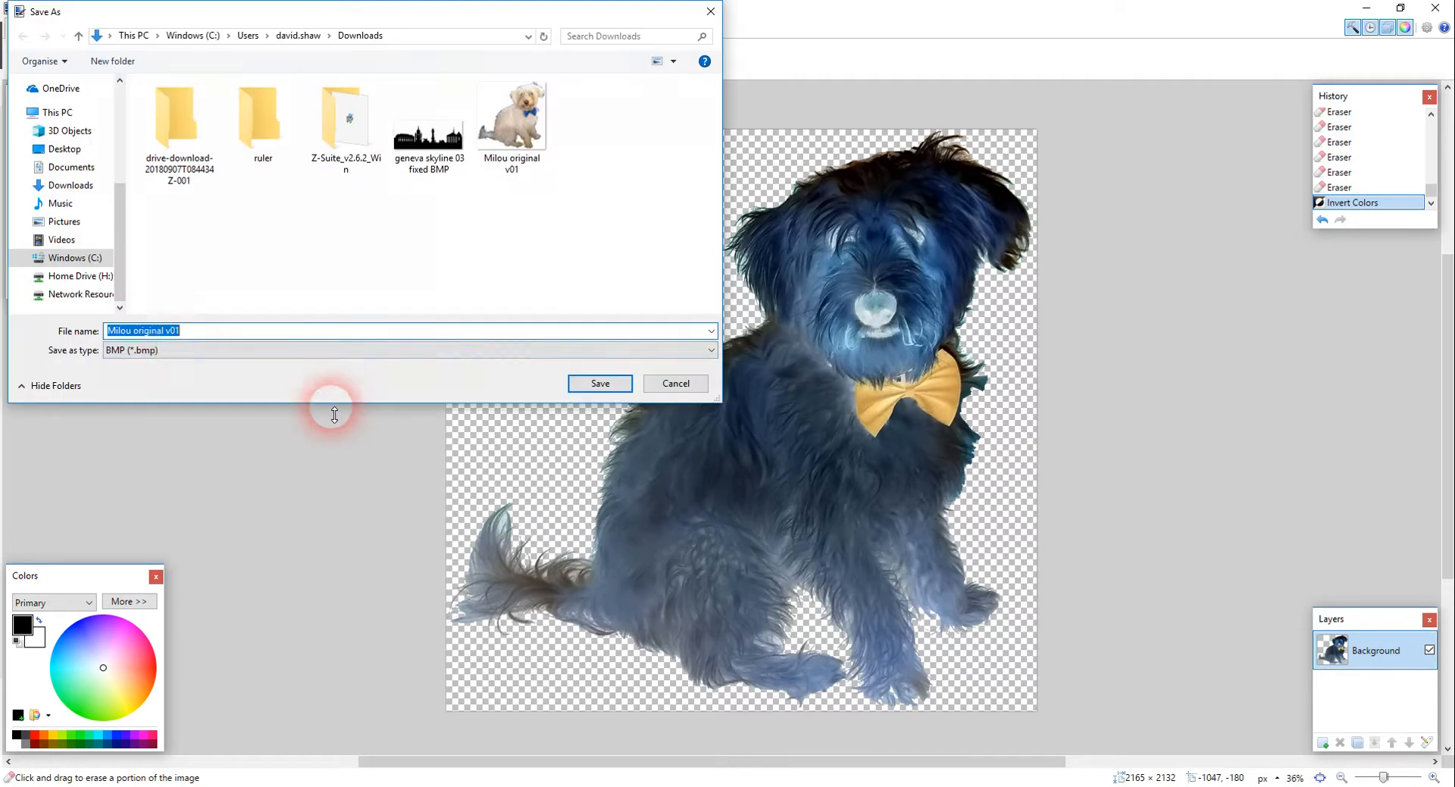
- Save the inverted dog as the BMP 'Milou invert v01'
double_click(148, 331)
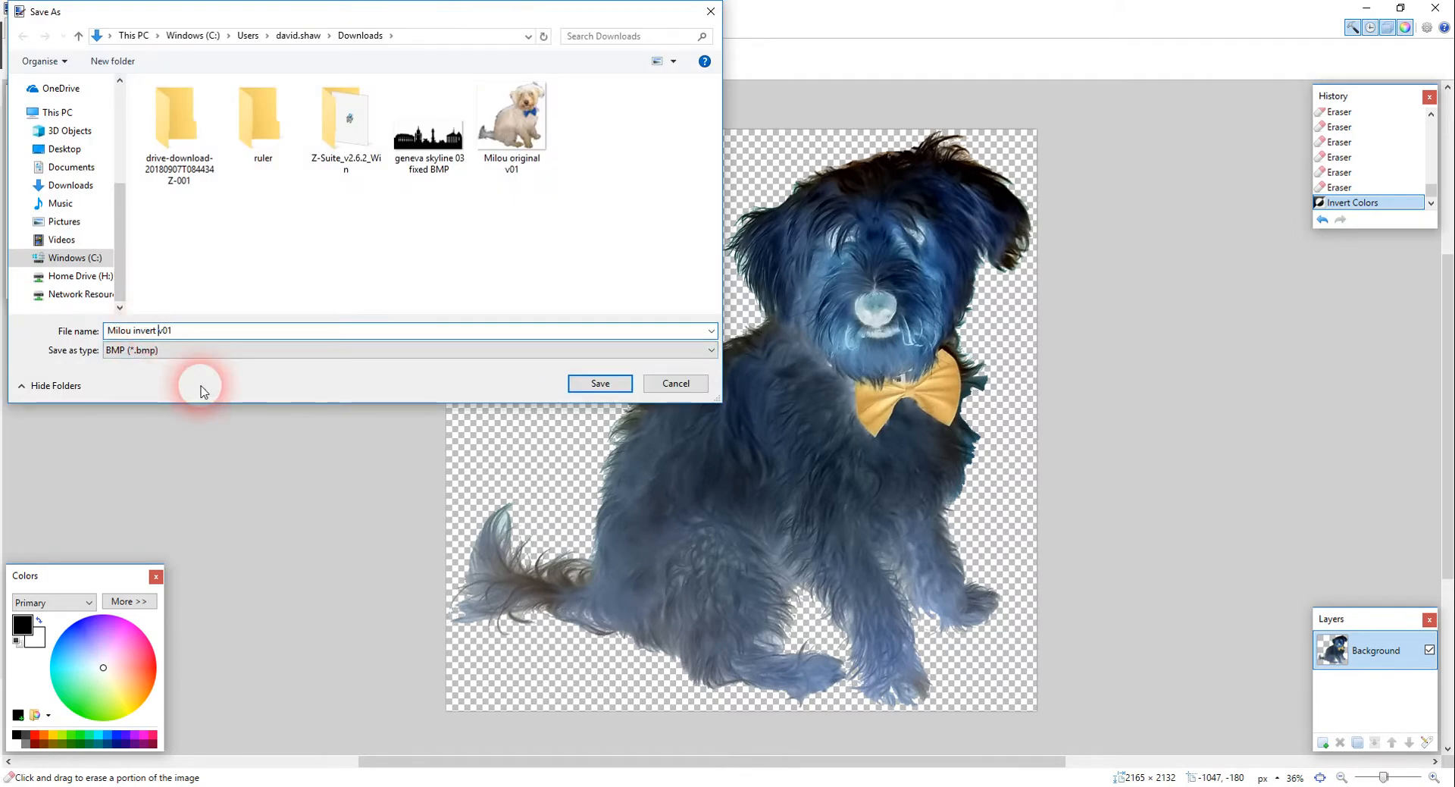
click(599, 384)
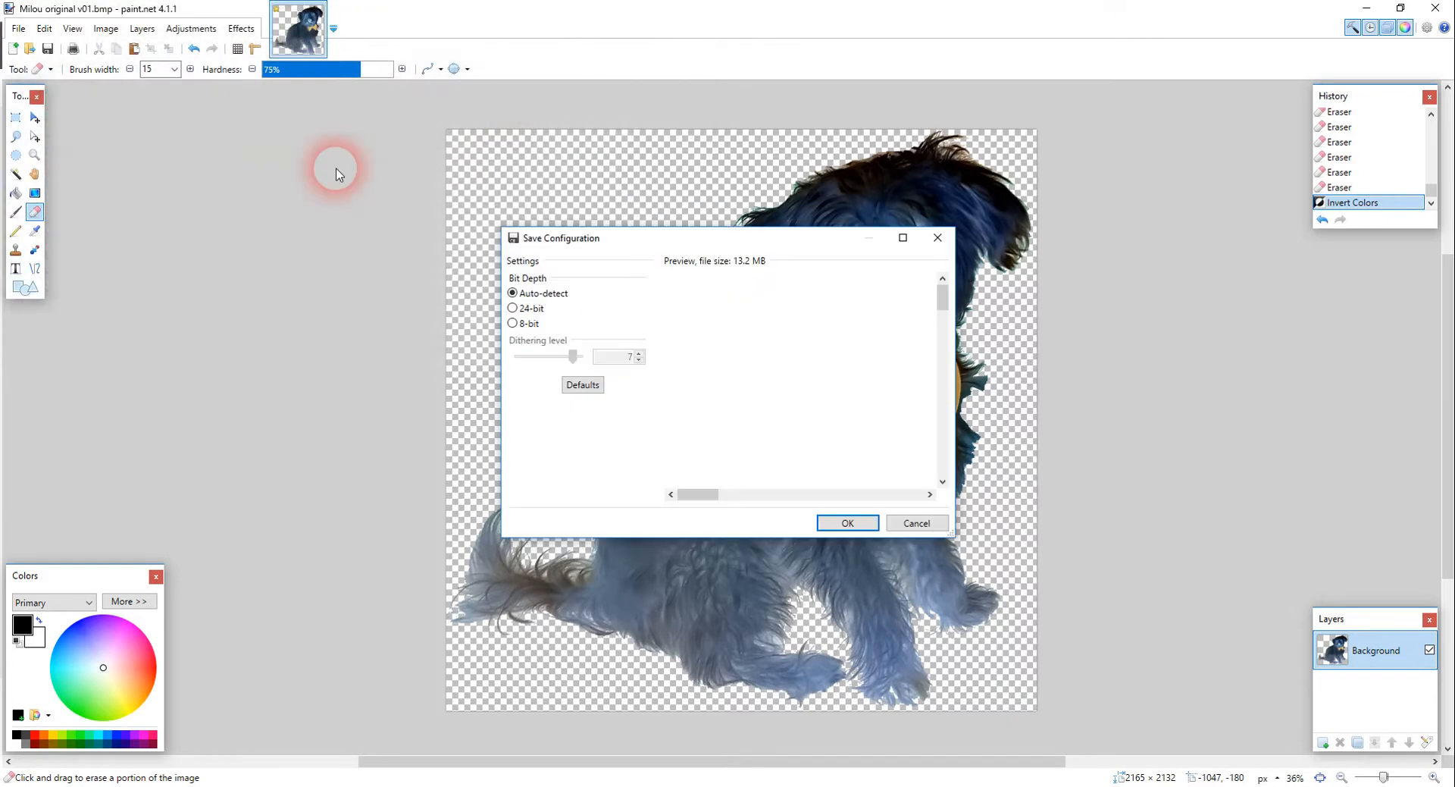
click(846, 522)
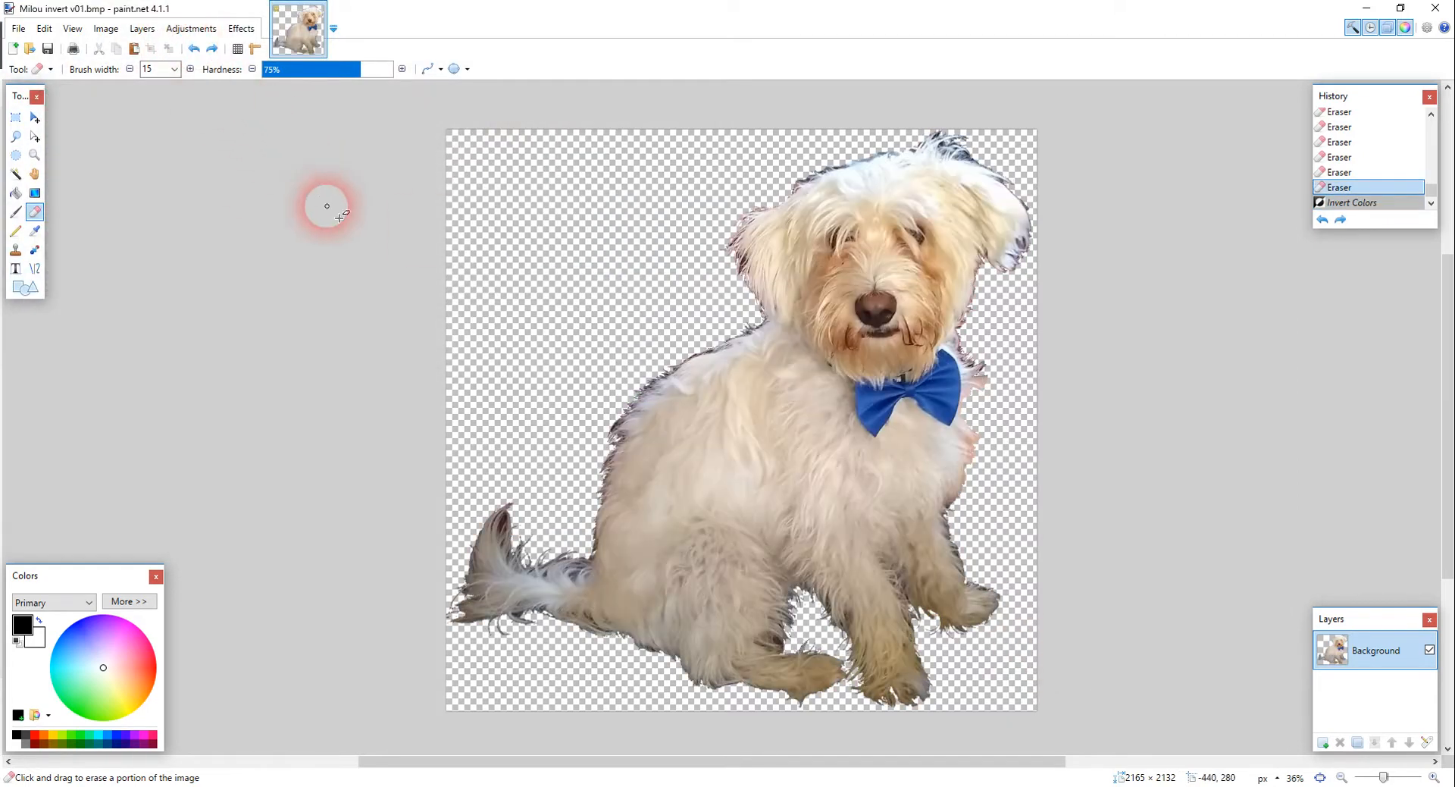
mouse_move(191, 28)
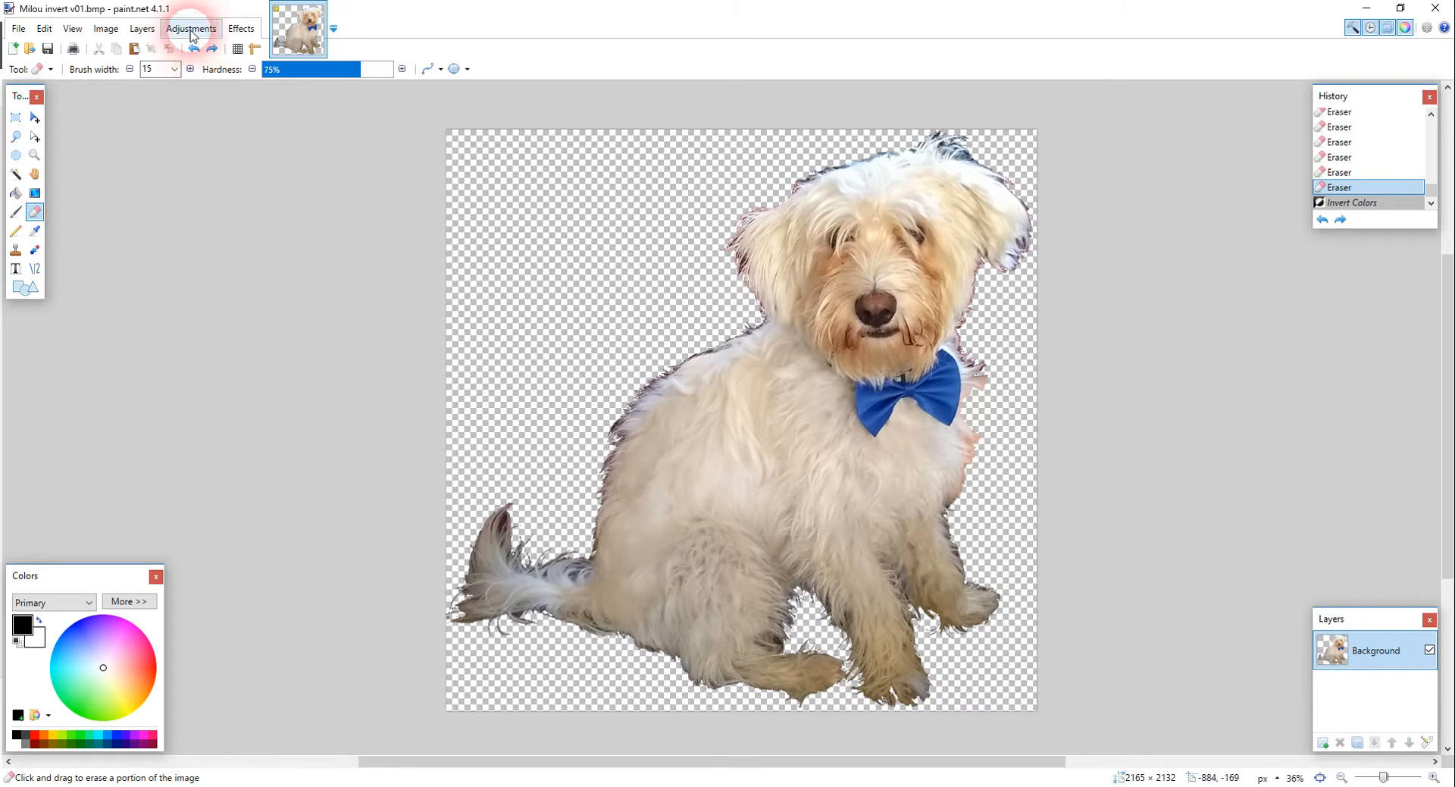
- Apply the Pencil Sketch effect with range raised to 20
click(240, 28)
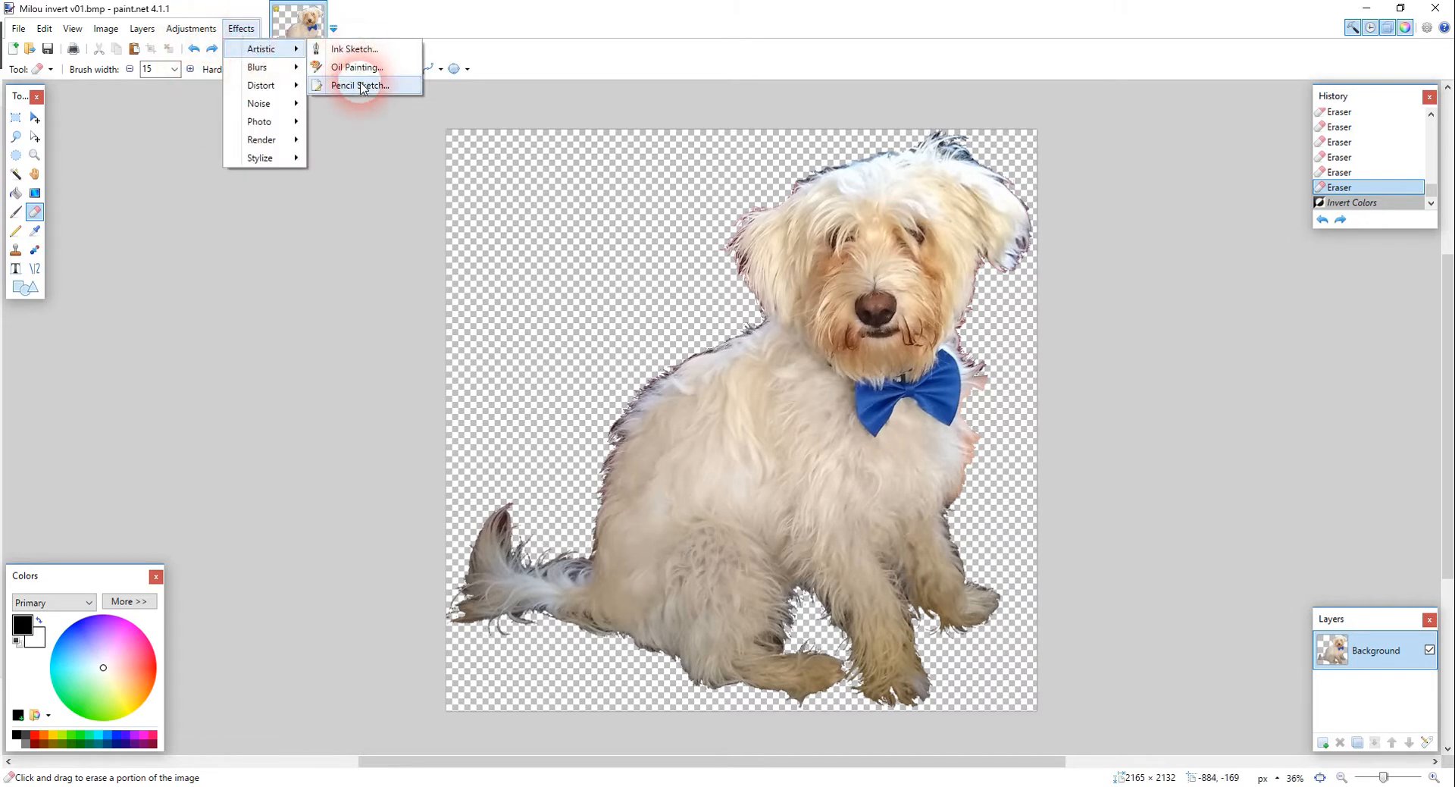
click(360, 85)
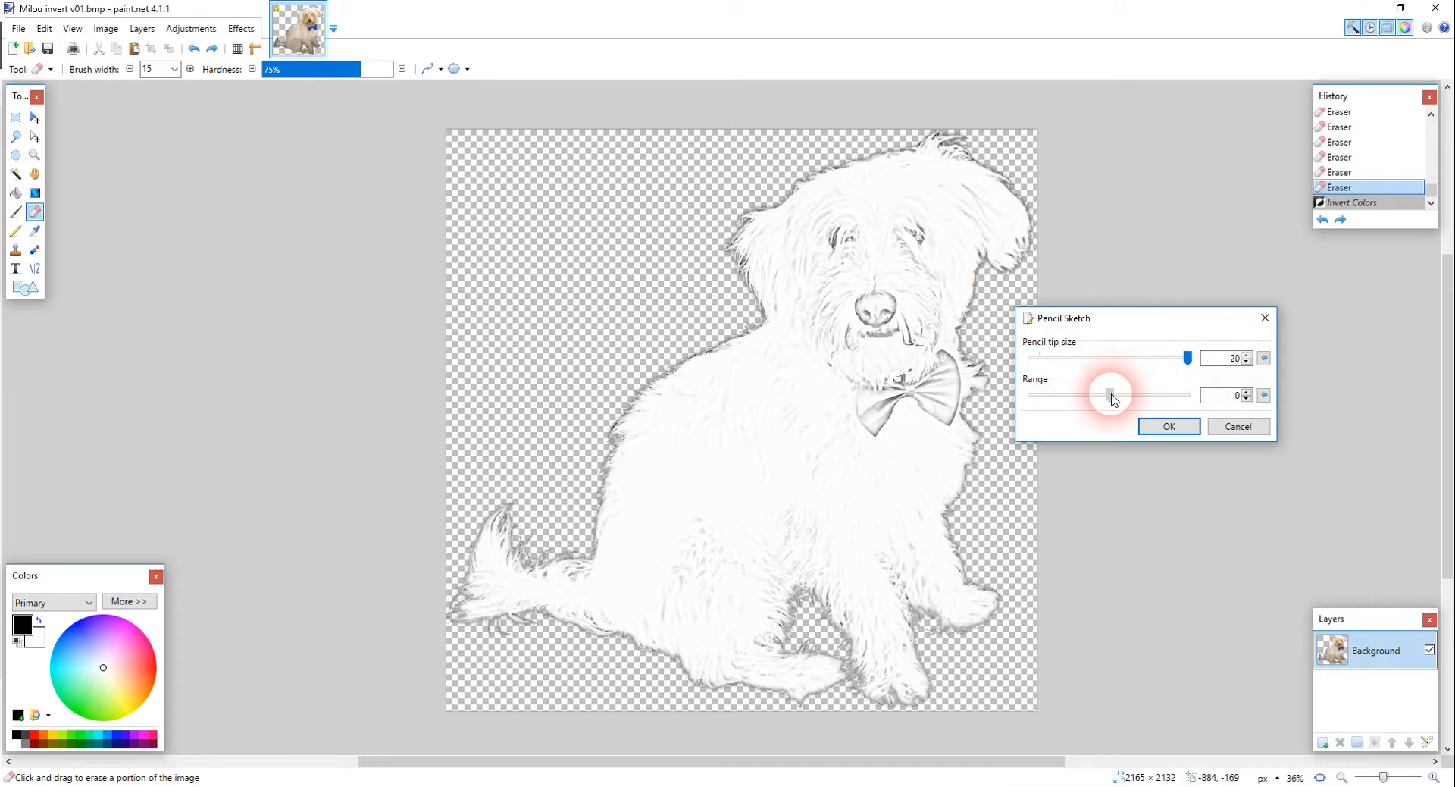
drag(1112, 394, 1187, 394)
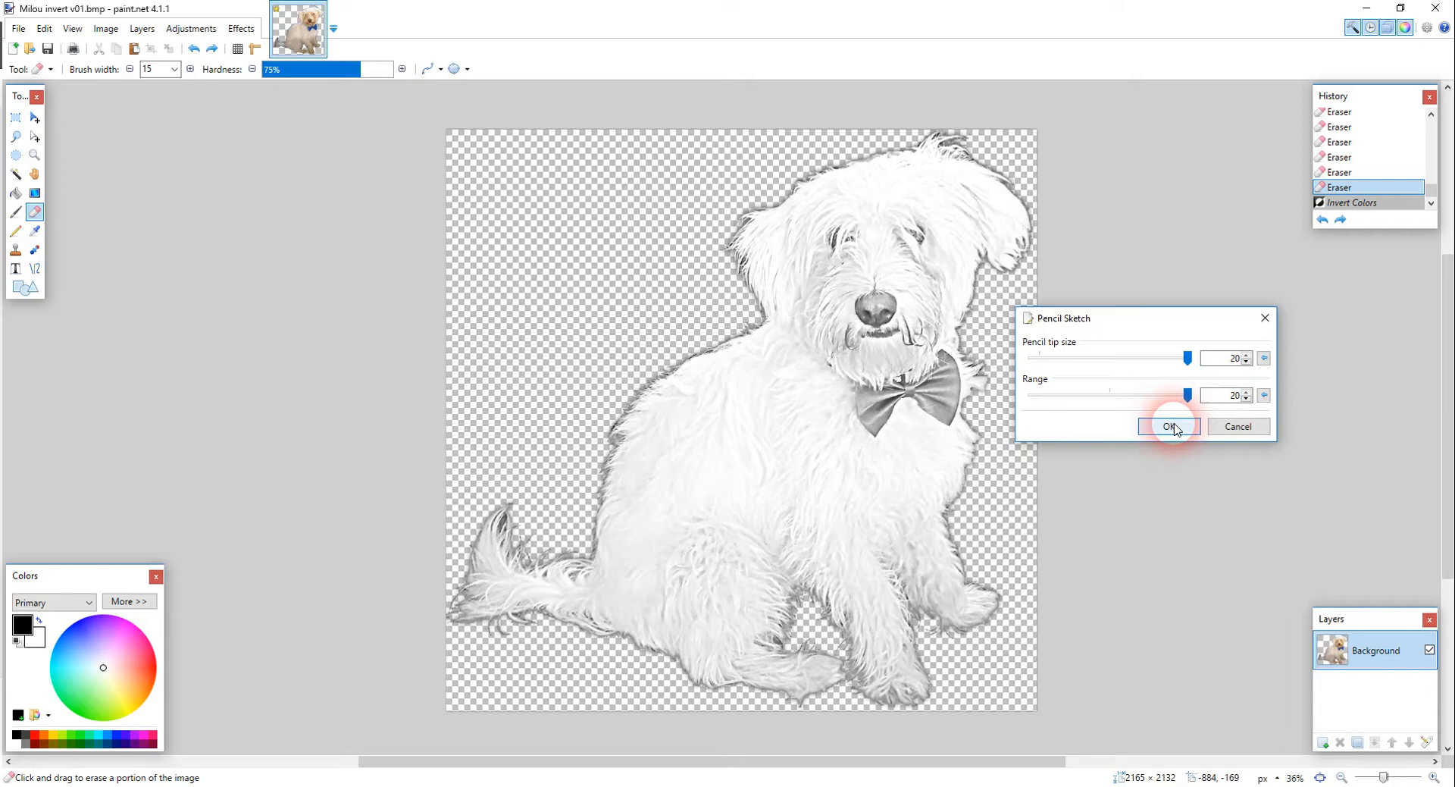
click(1167, 426)
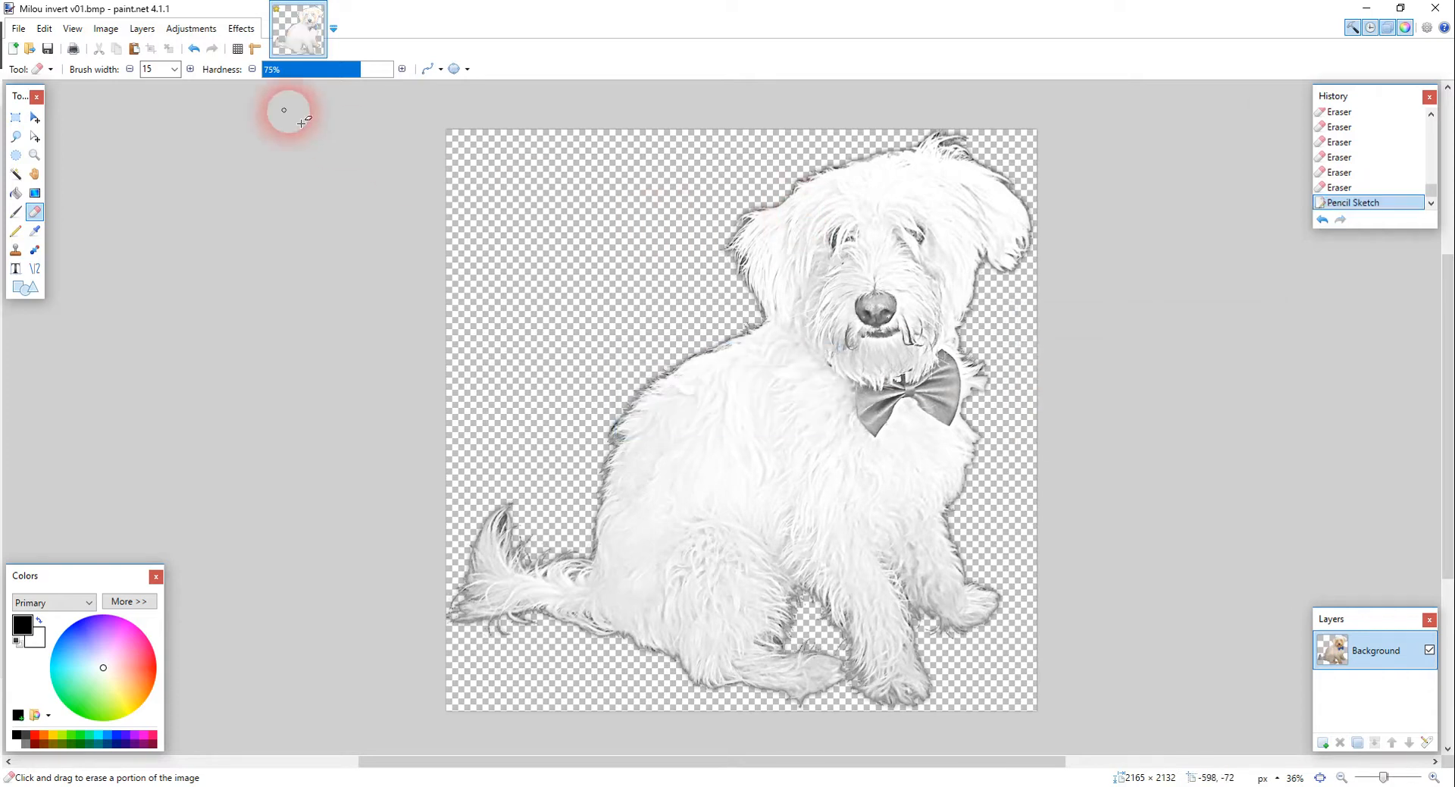
- Save the sketched dog as the BMP 'Milou pencil-sketch v01'
click(17, 28)
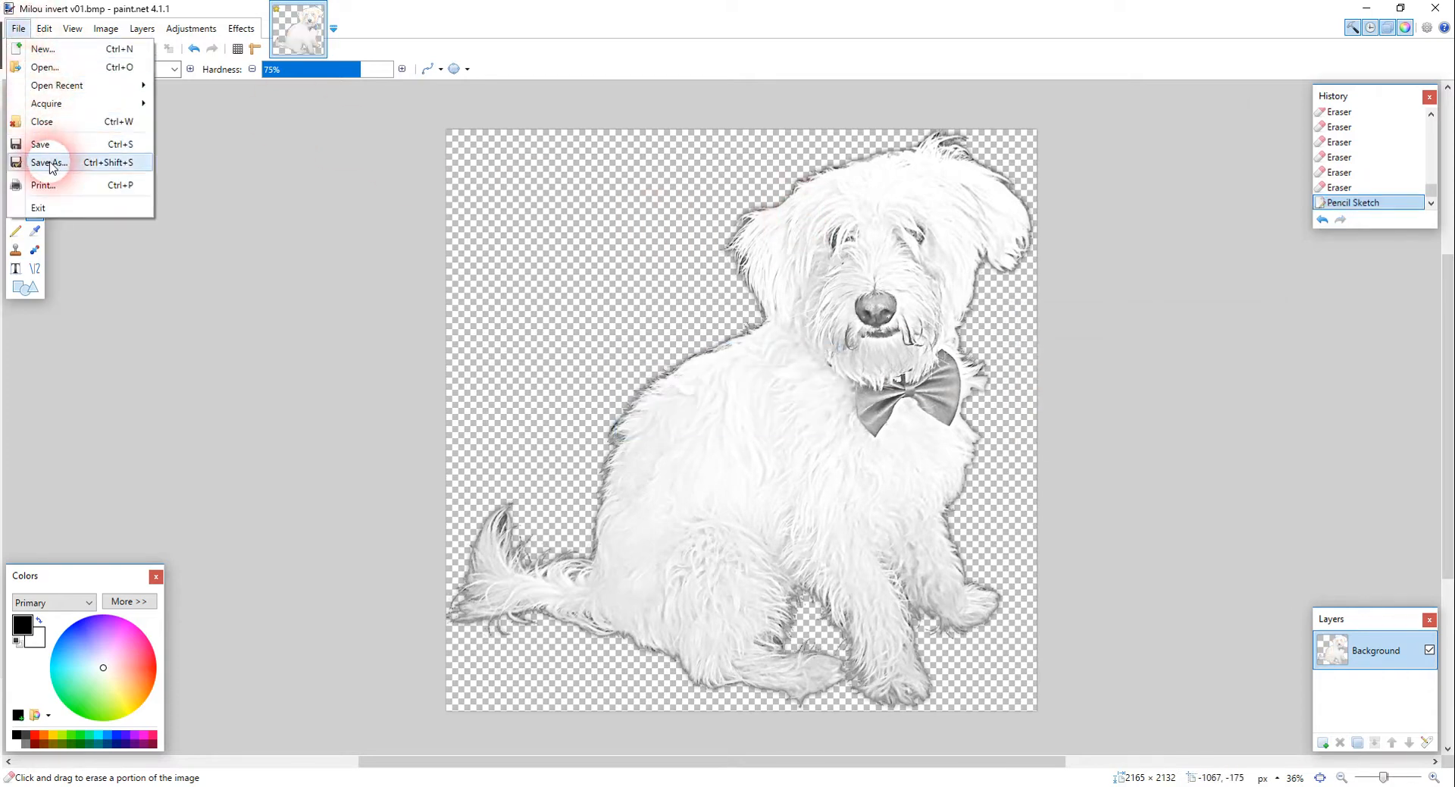
click(49, 162)
text(Milou pencil-sketch v01)
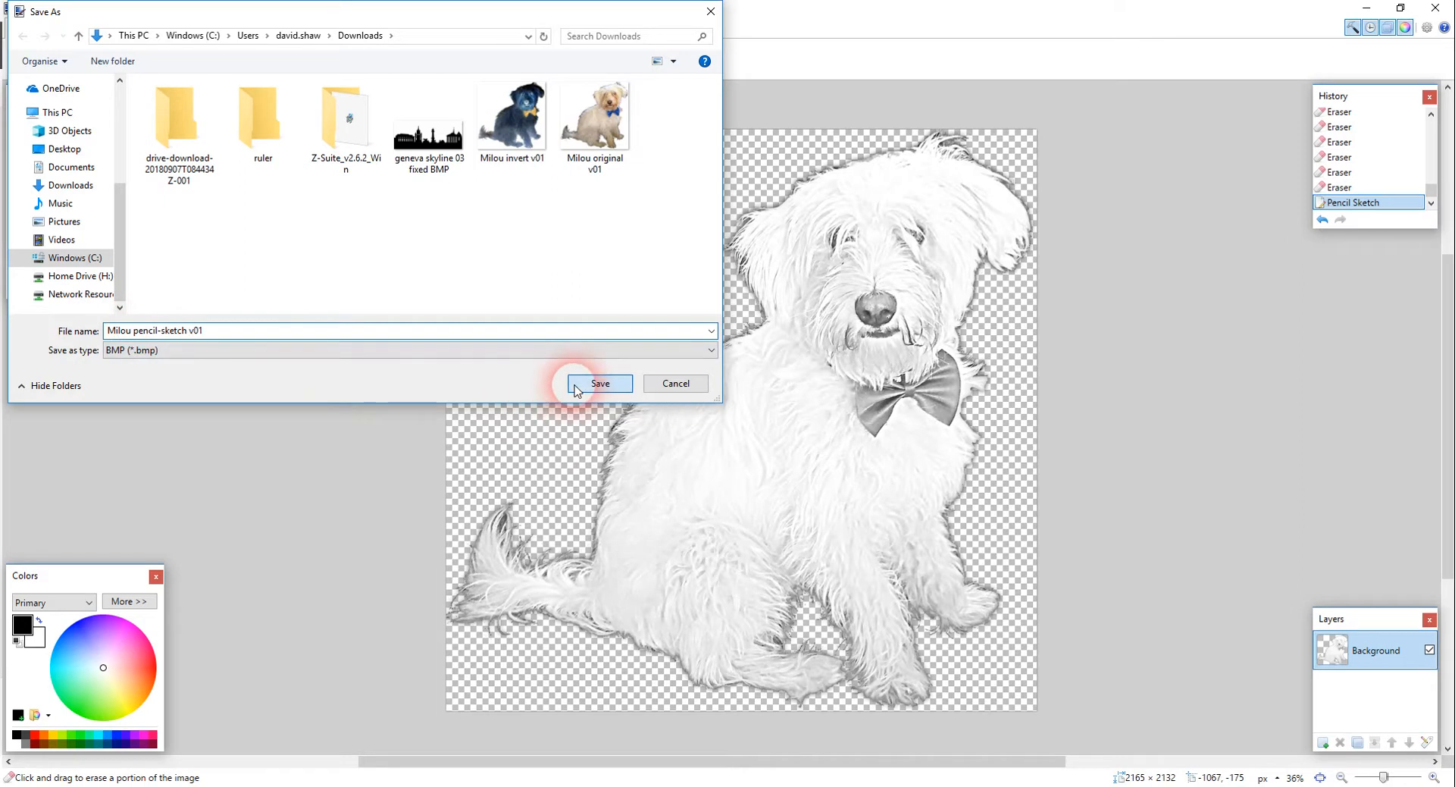
click(600, 383)
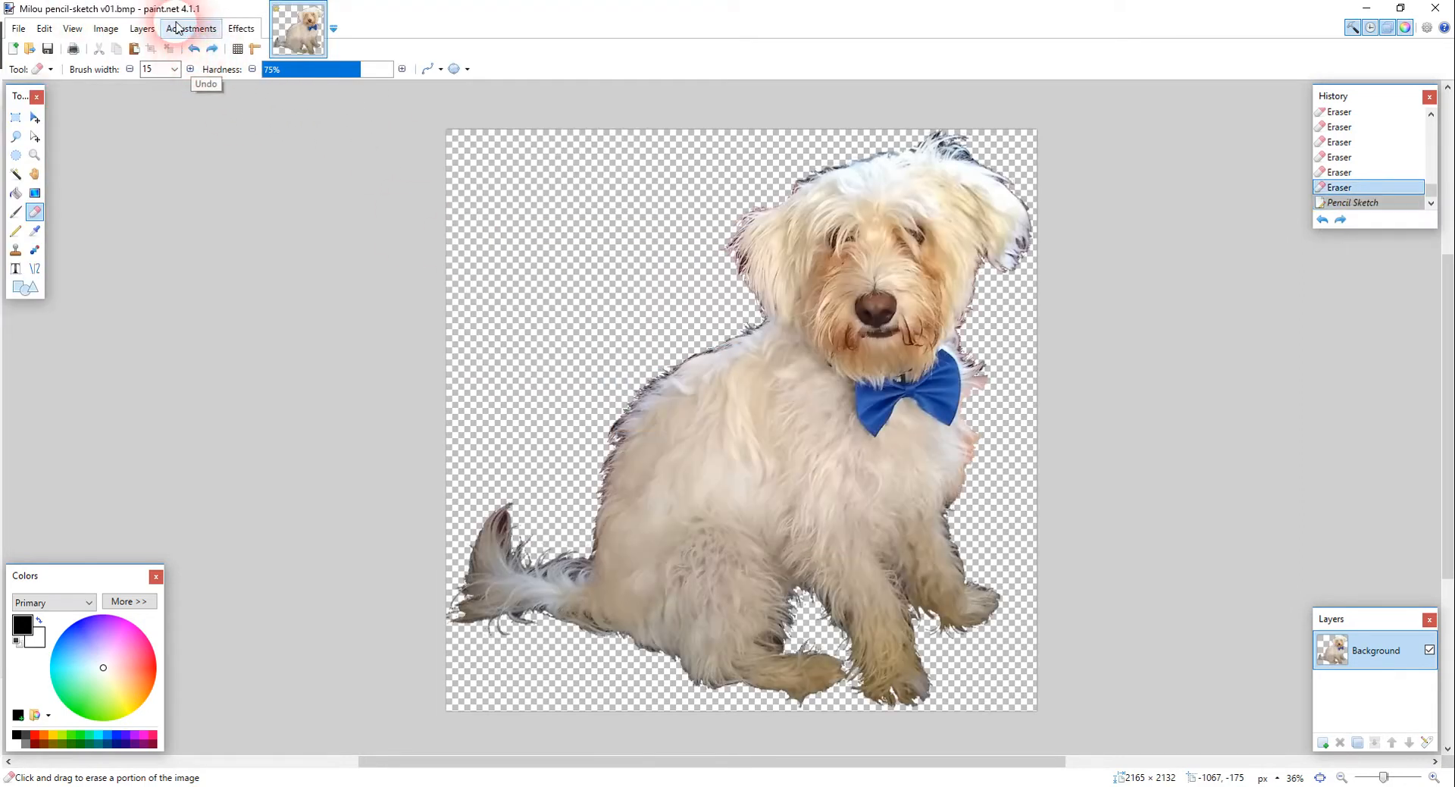
- Invert the dog's colours and apply the Pencil Sketch effect
click(191, 28)
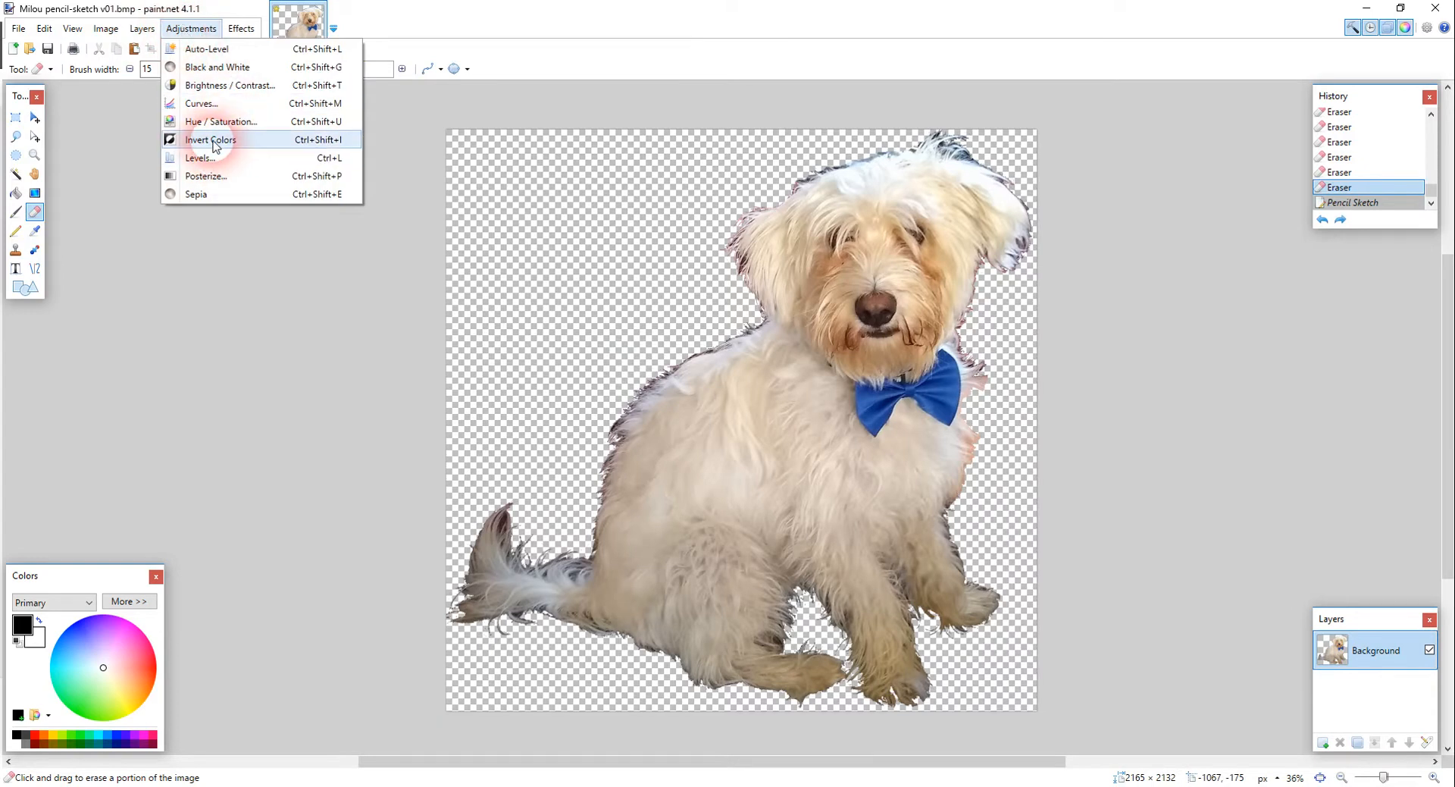
click(210, 140)
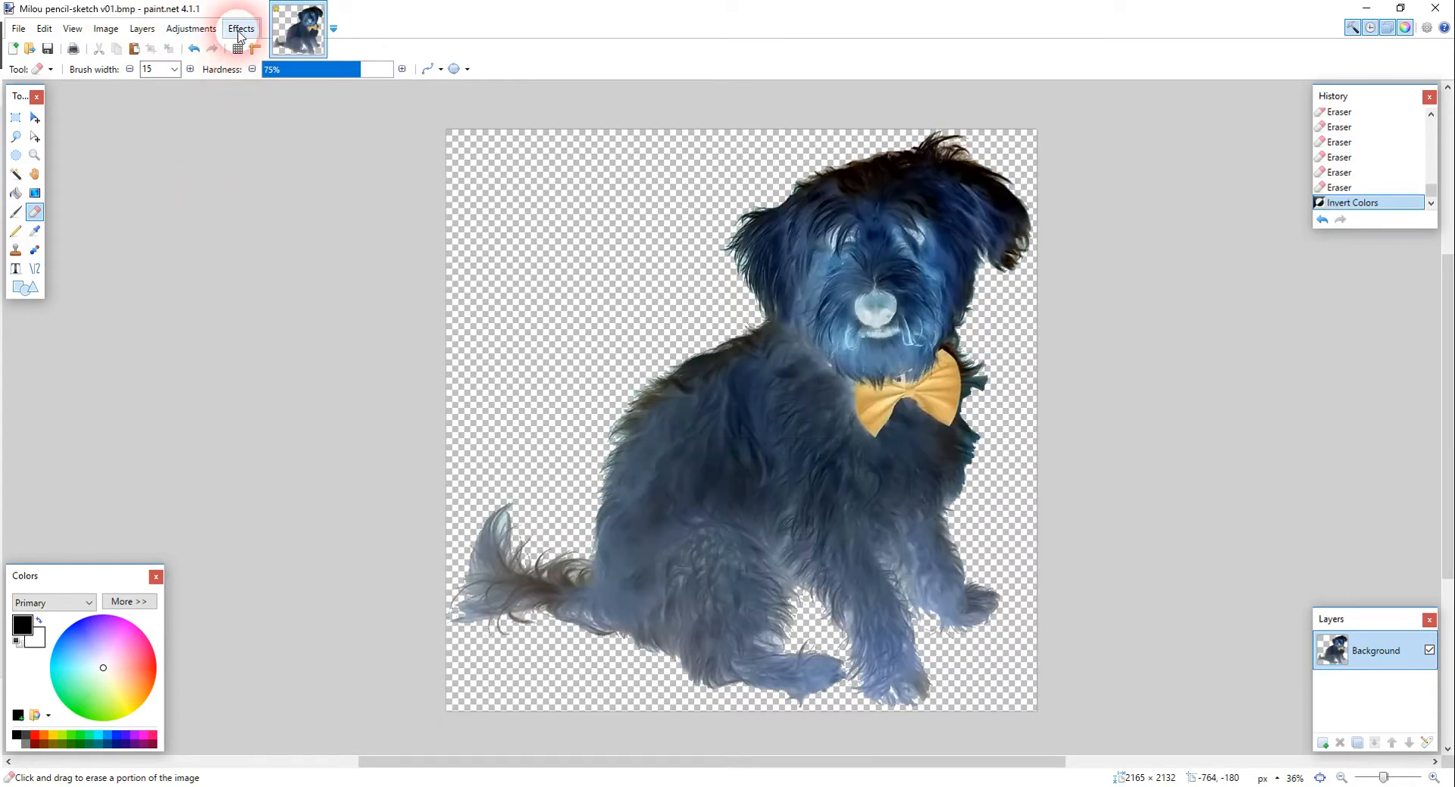
click(241, 29)
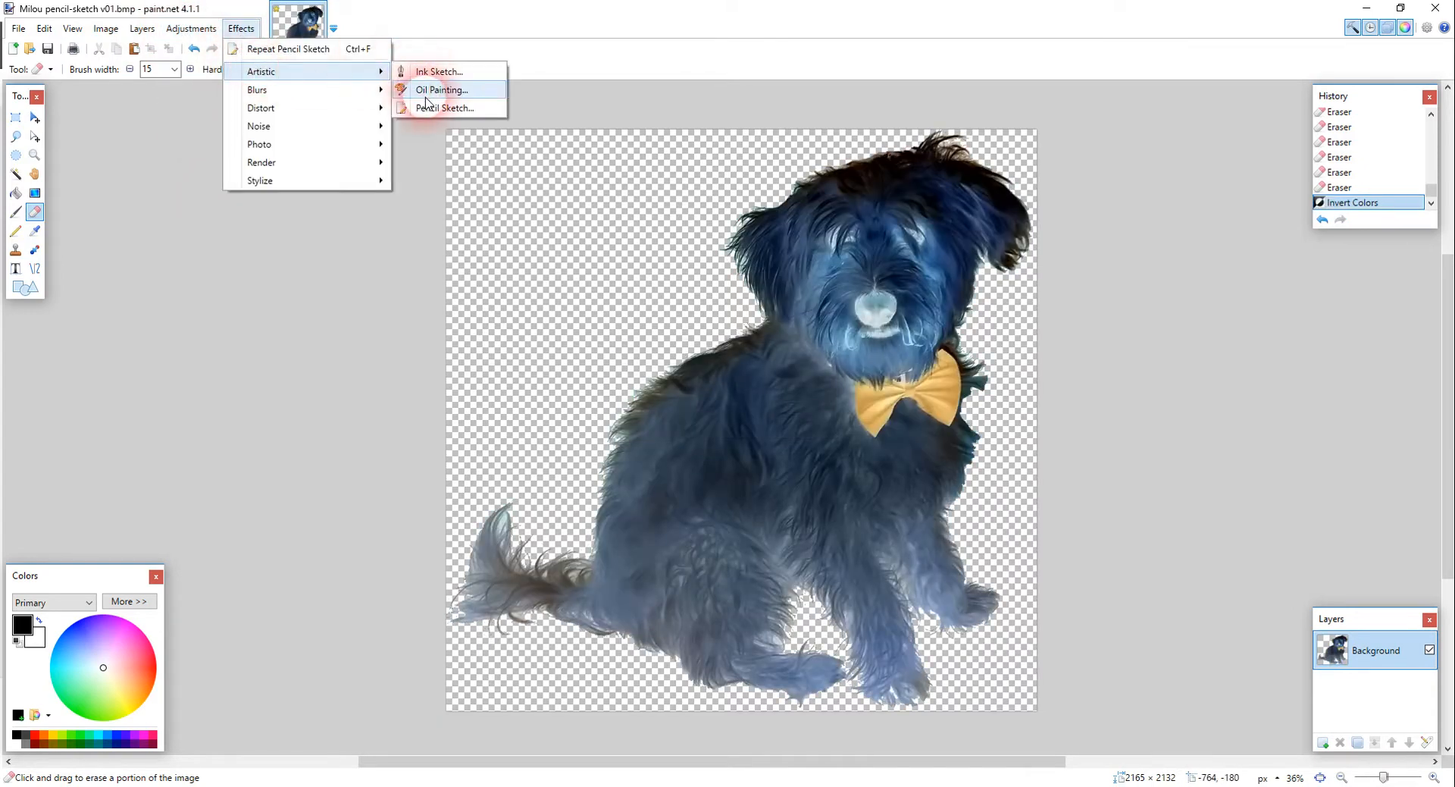
click(446, 108)
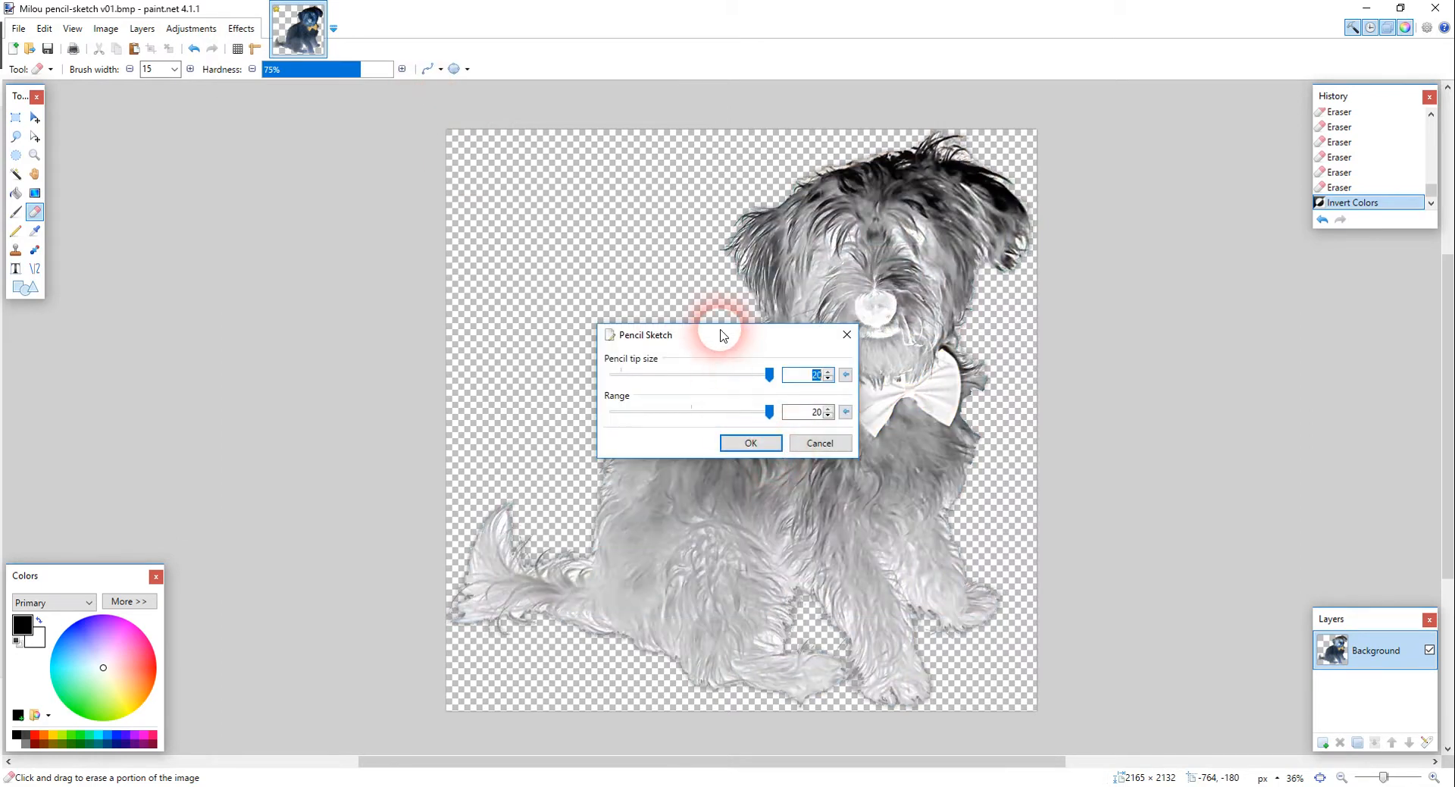
drag(724, 335, 1096, 335)
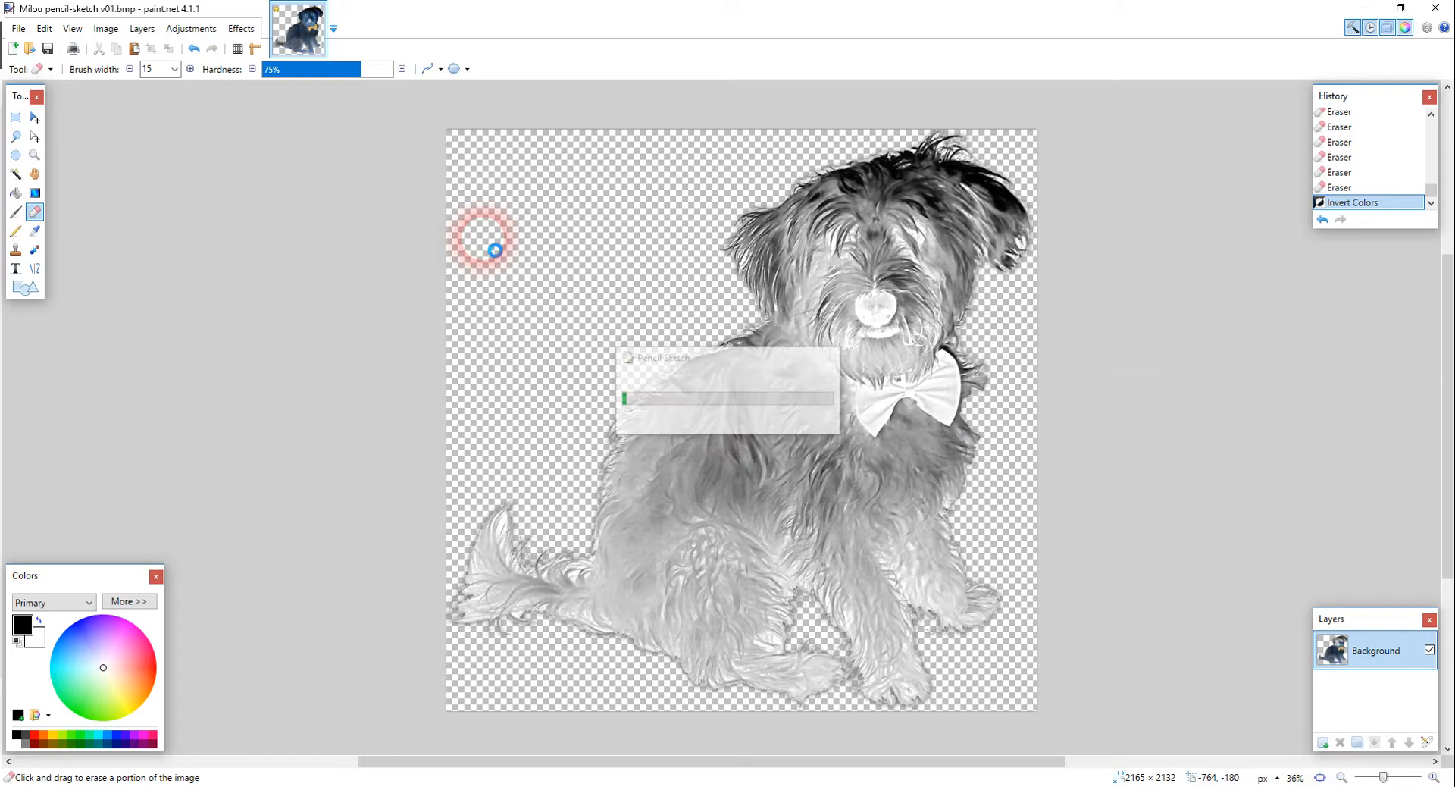
- Save the result as the BMP 'Milou invert pencil-sketch v01'
click(17, 29)
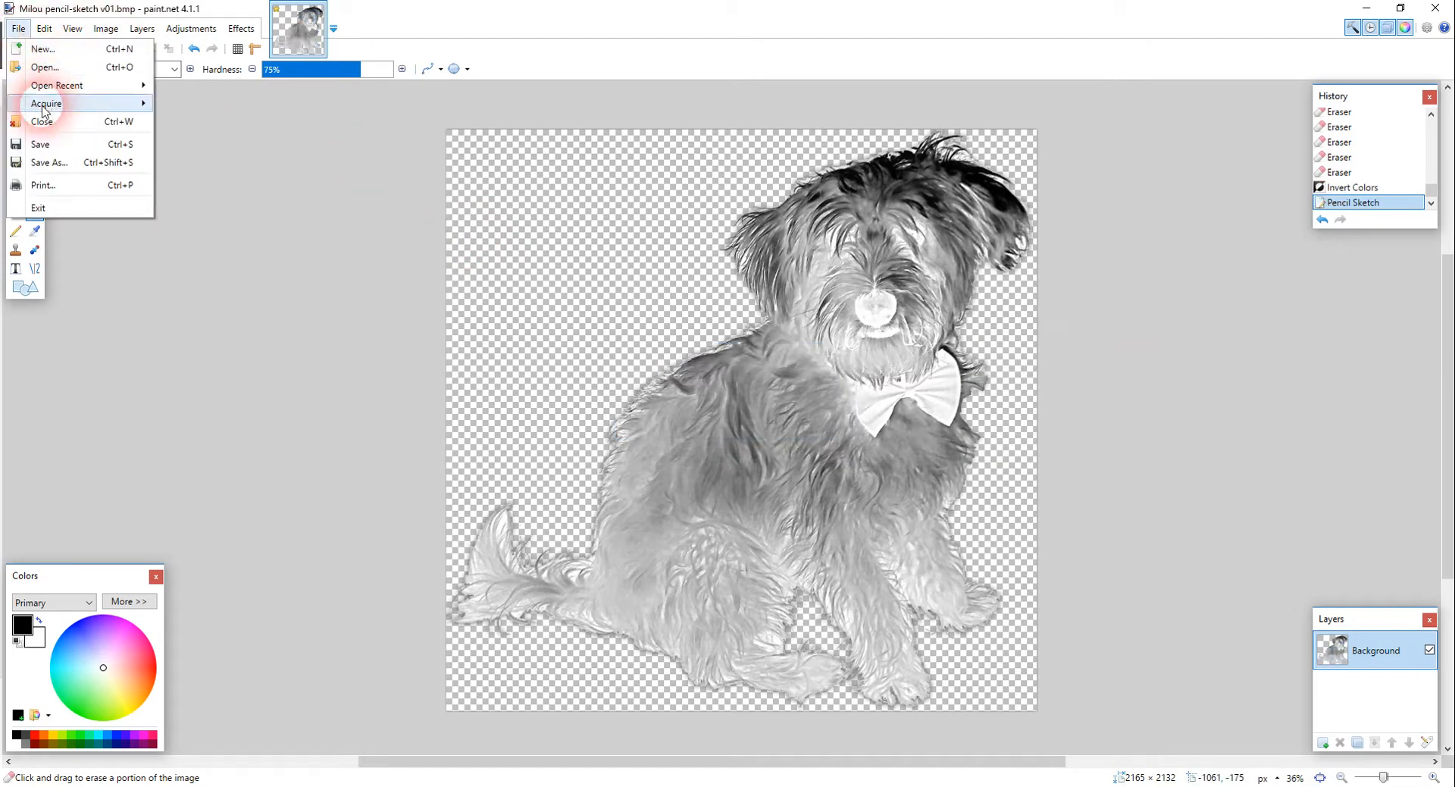
click(50, 162)
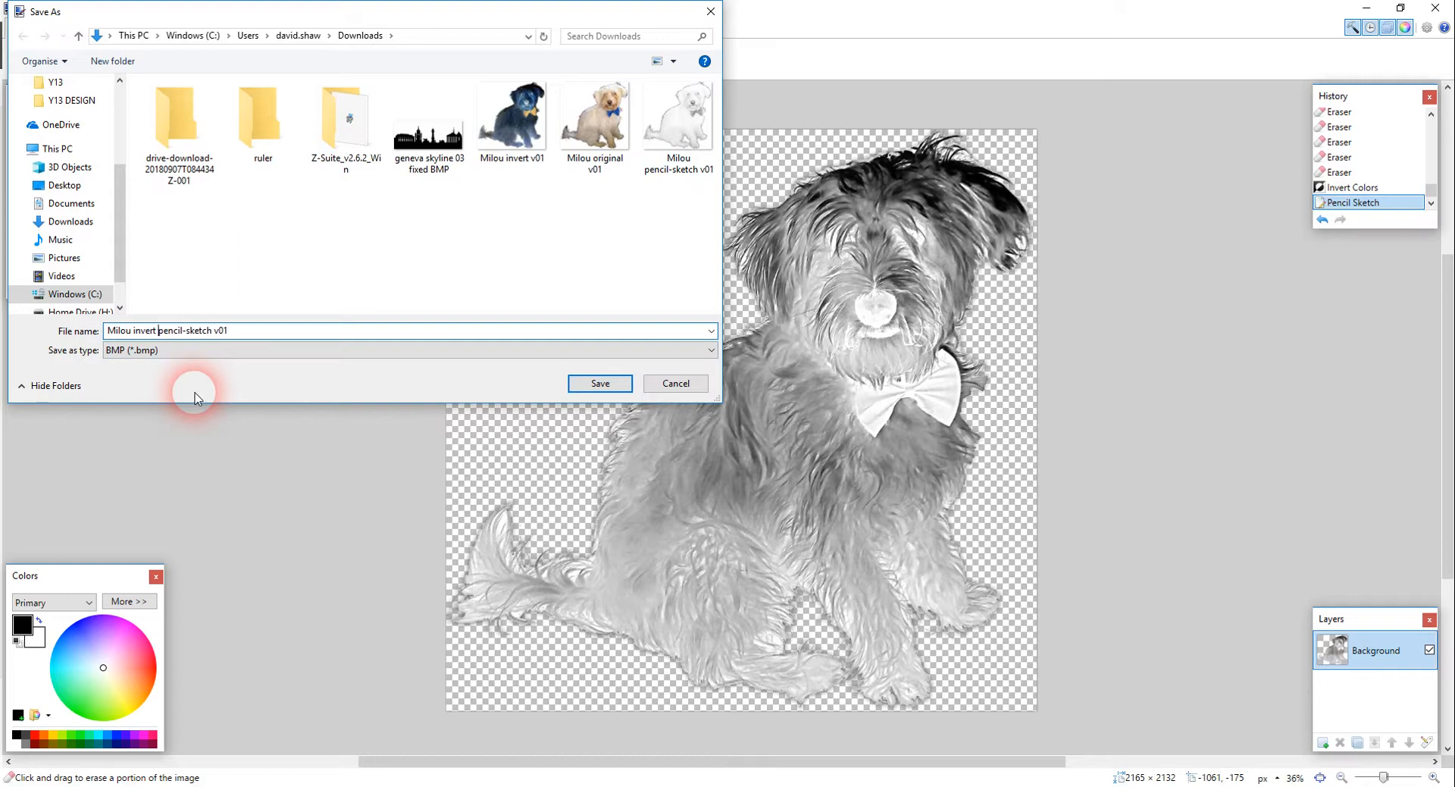
click(600, 383)
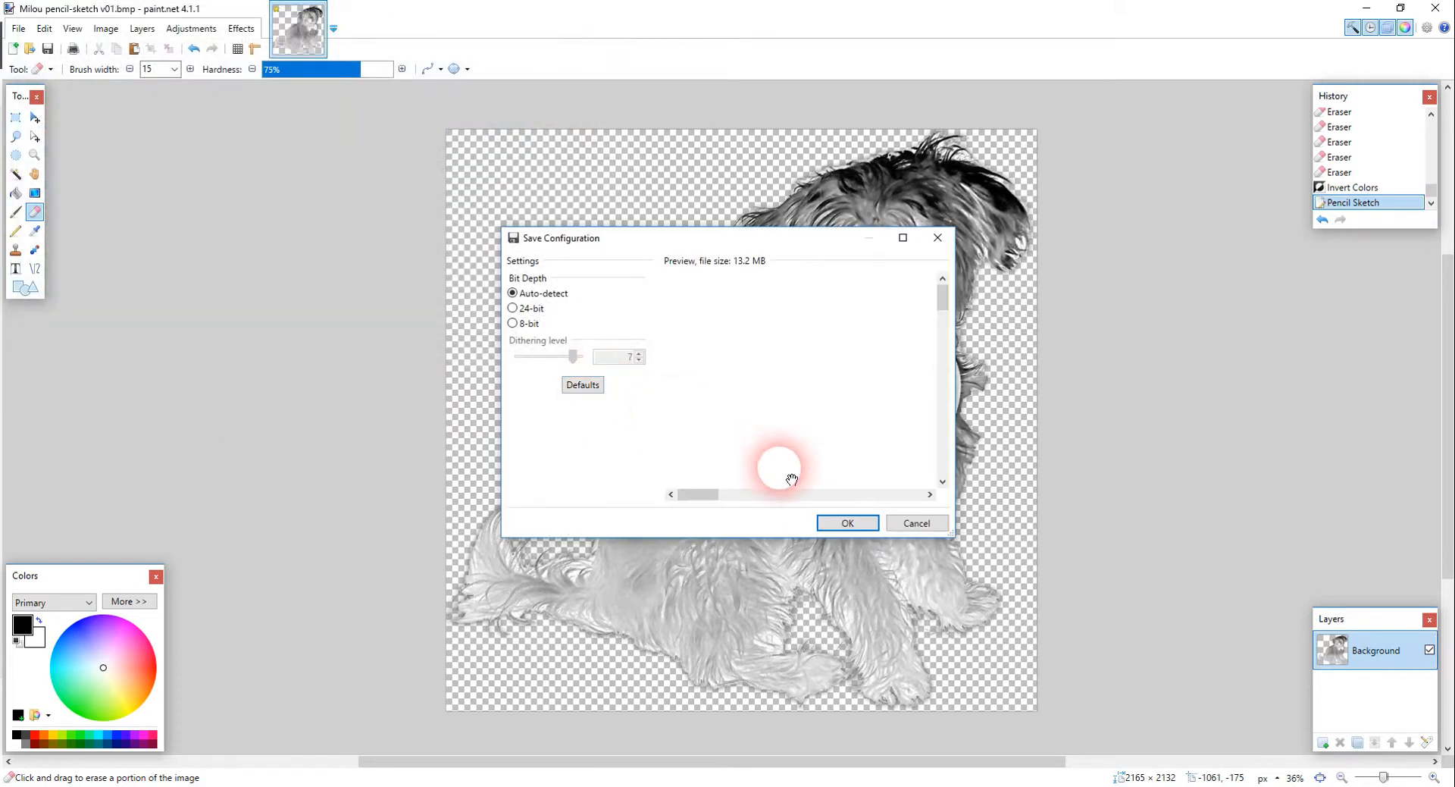
click(846, 522)
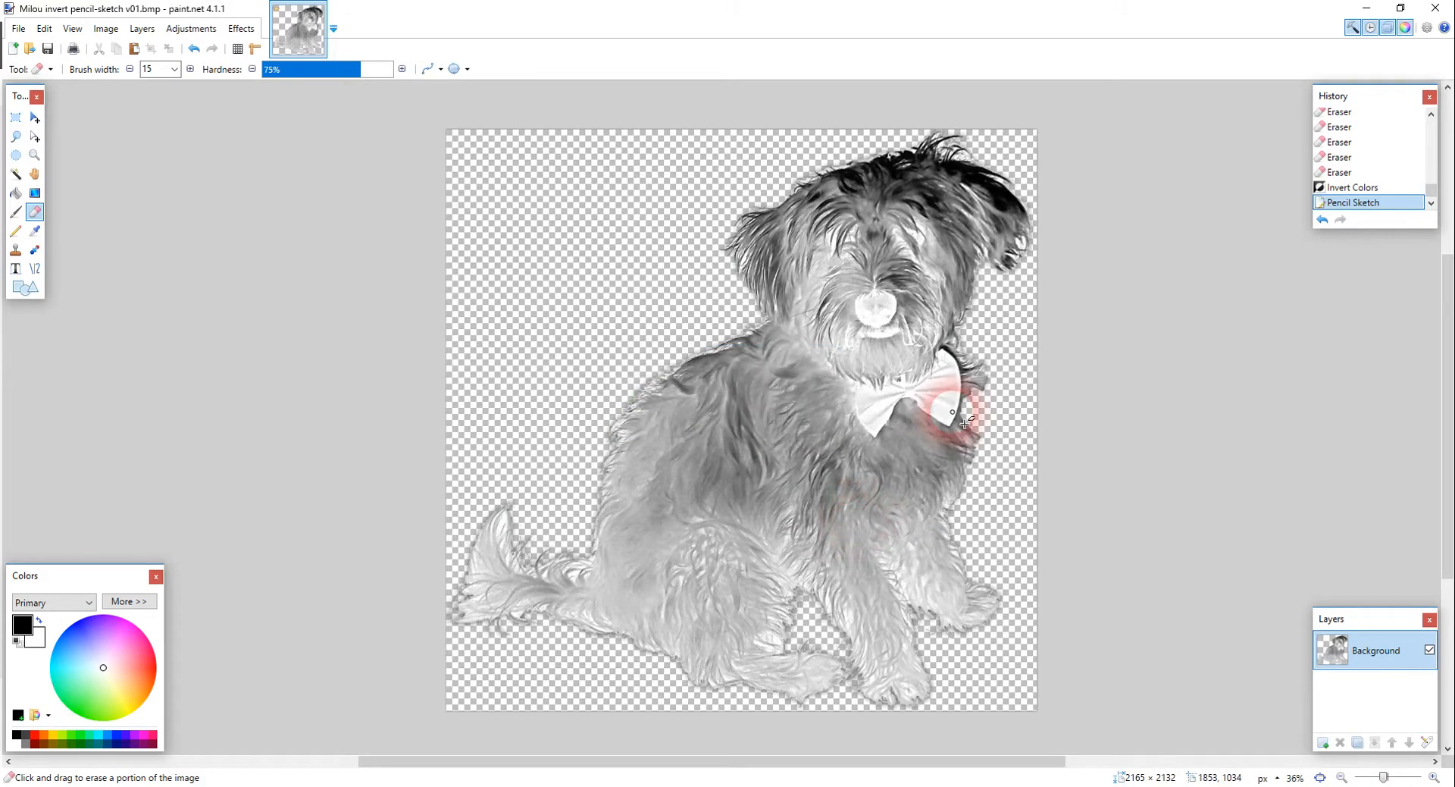
drag(951, 413, 543, 589)
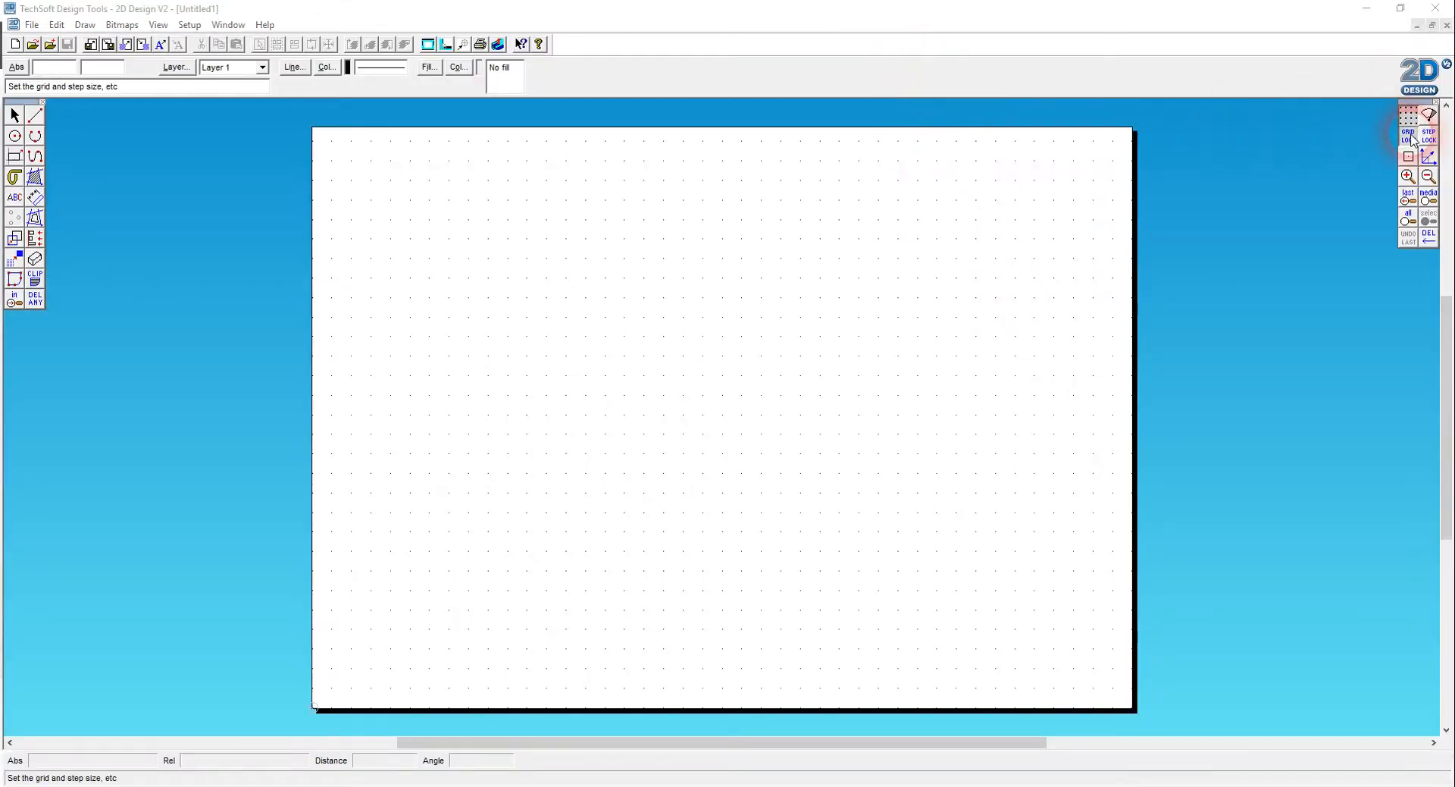
- Set the 2D Design grid to 5 mm spacing with the Lines style
click(1406, 130)
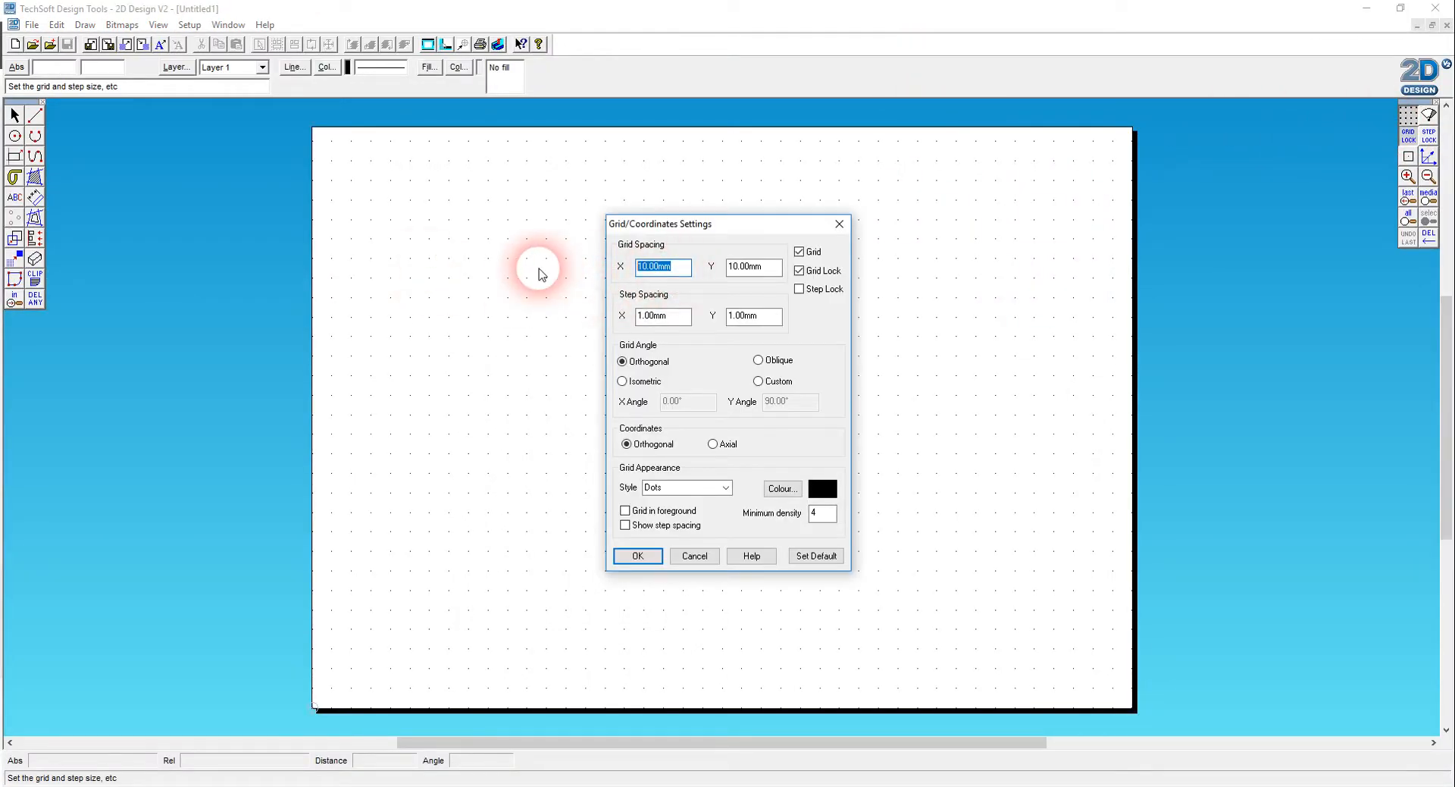
click(724, 487)
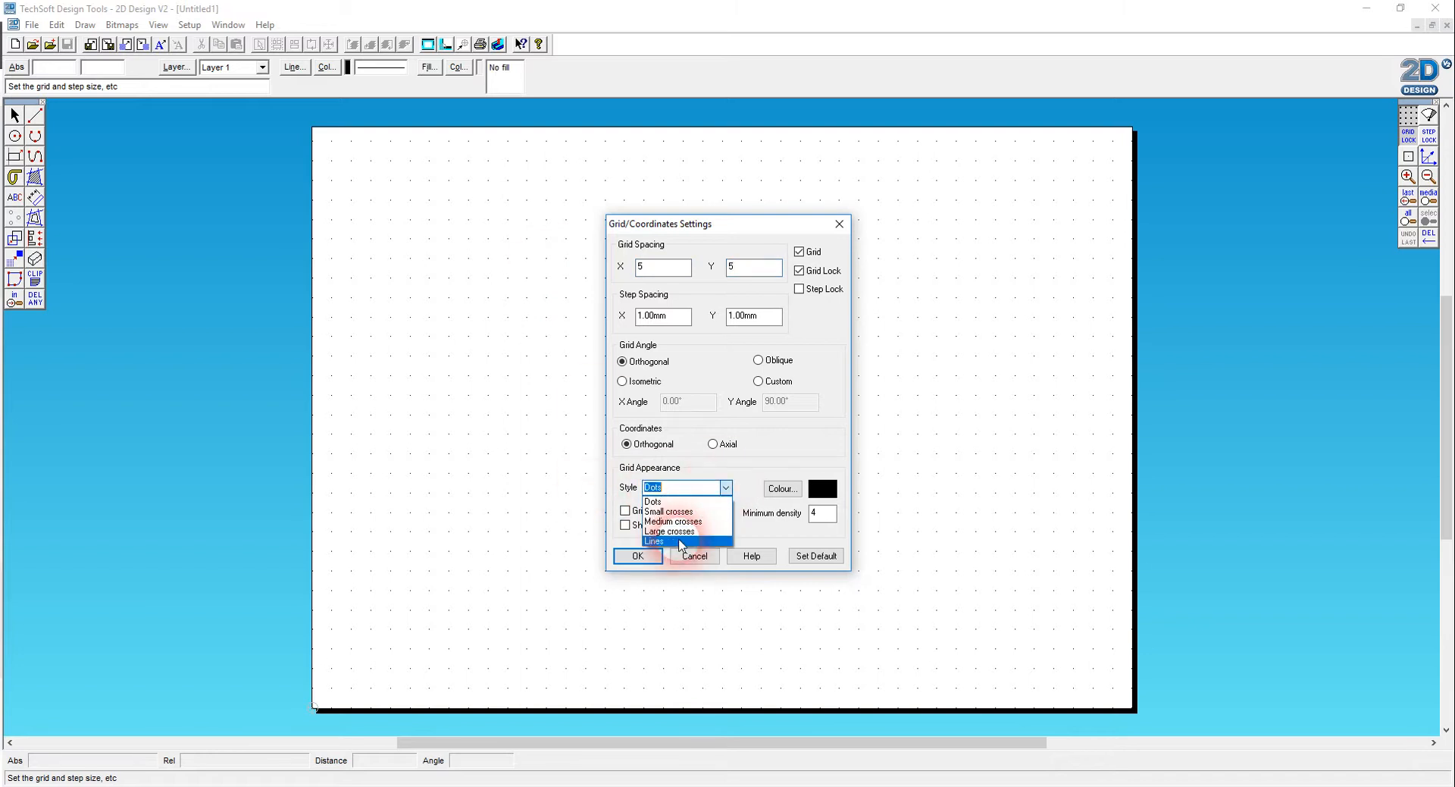
click(781, 488)
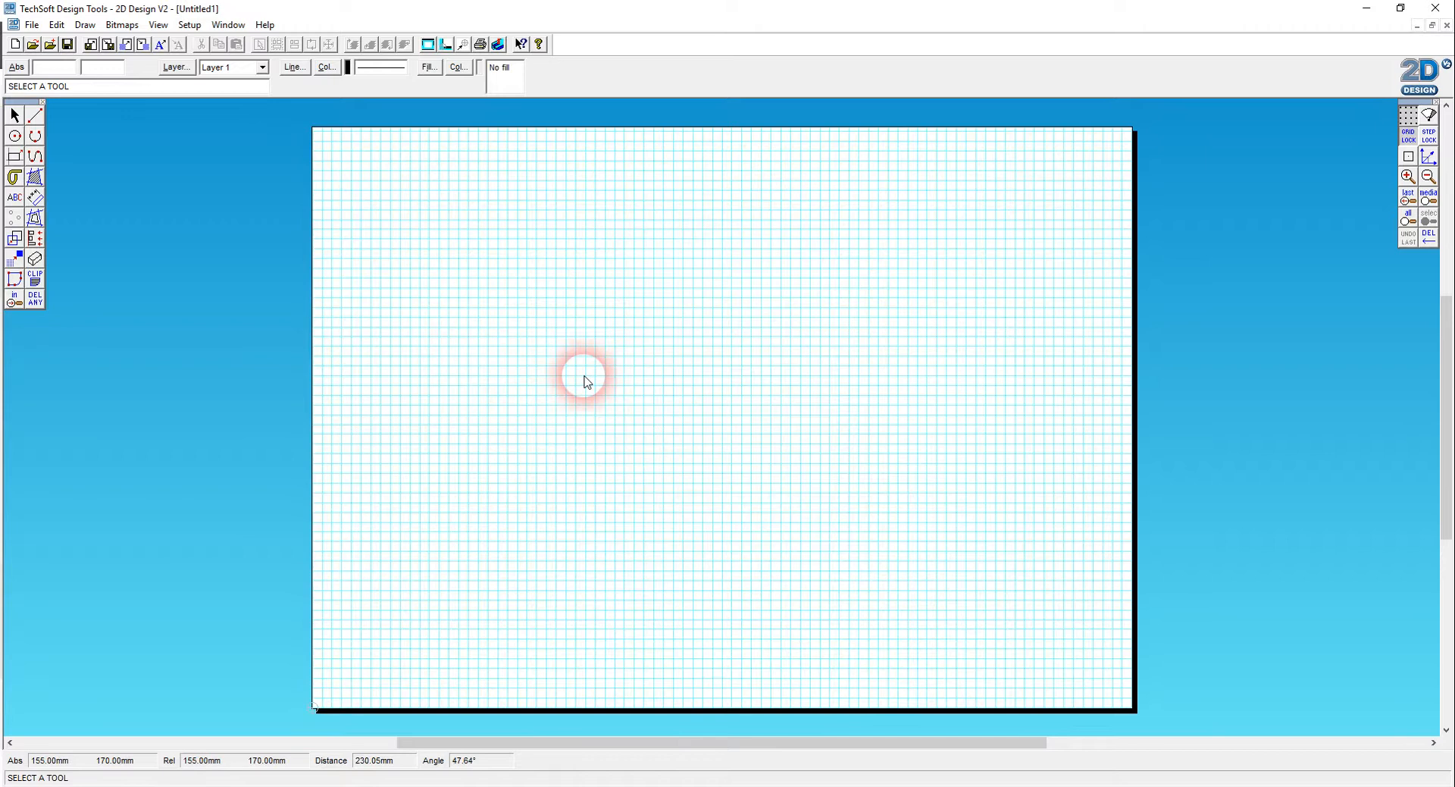
click(121, 25)
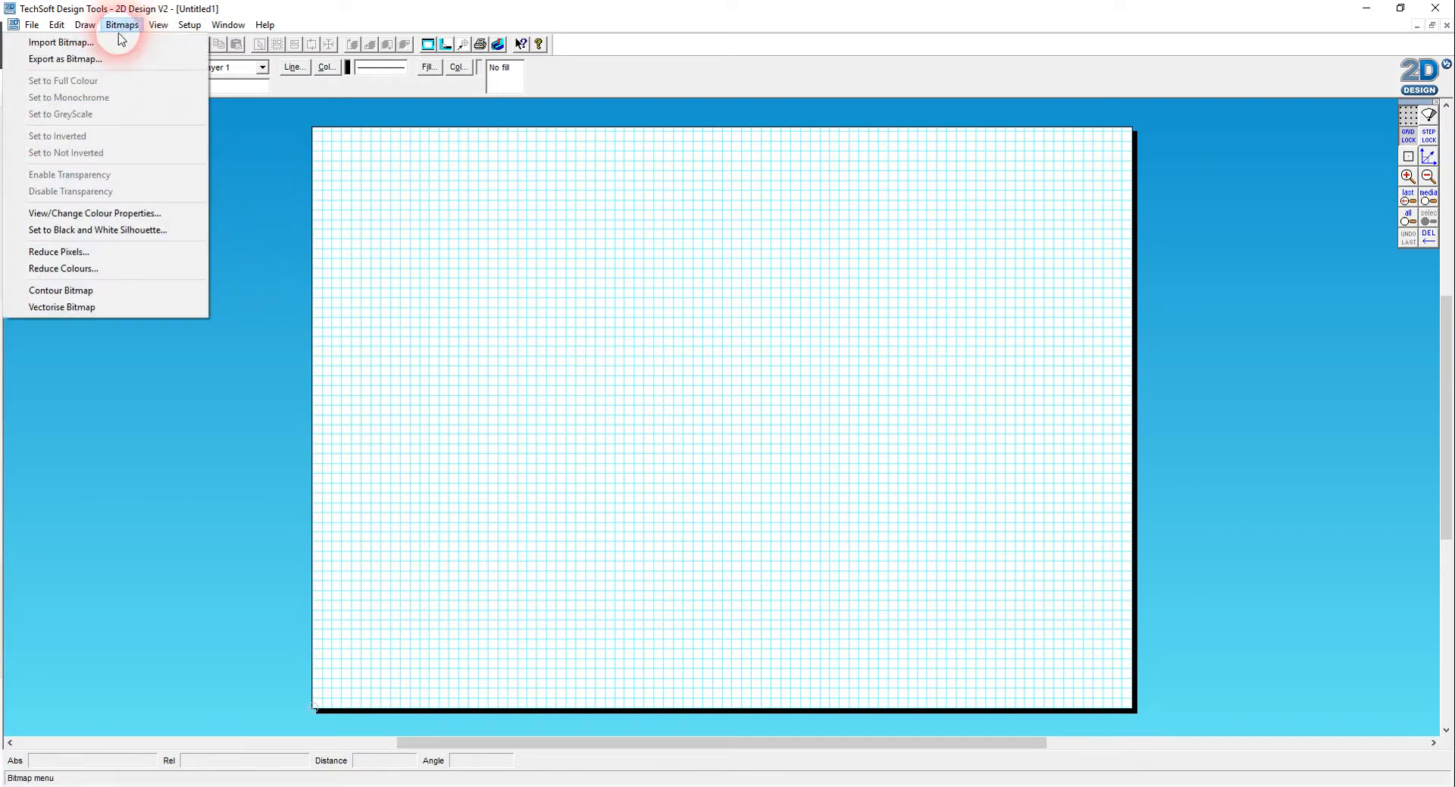
- Import the original dog BMP at 100 mm wide into the top-left corner
click(60, 43)
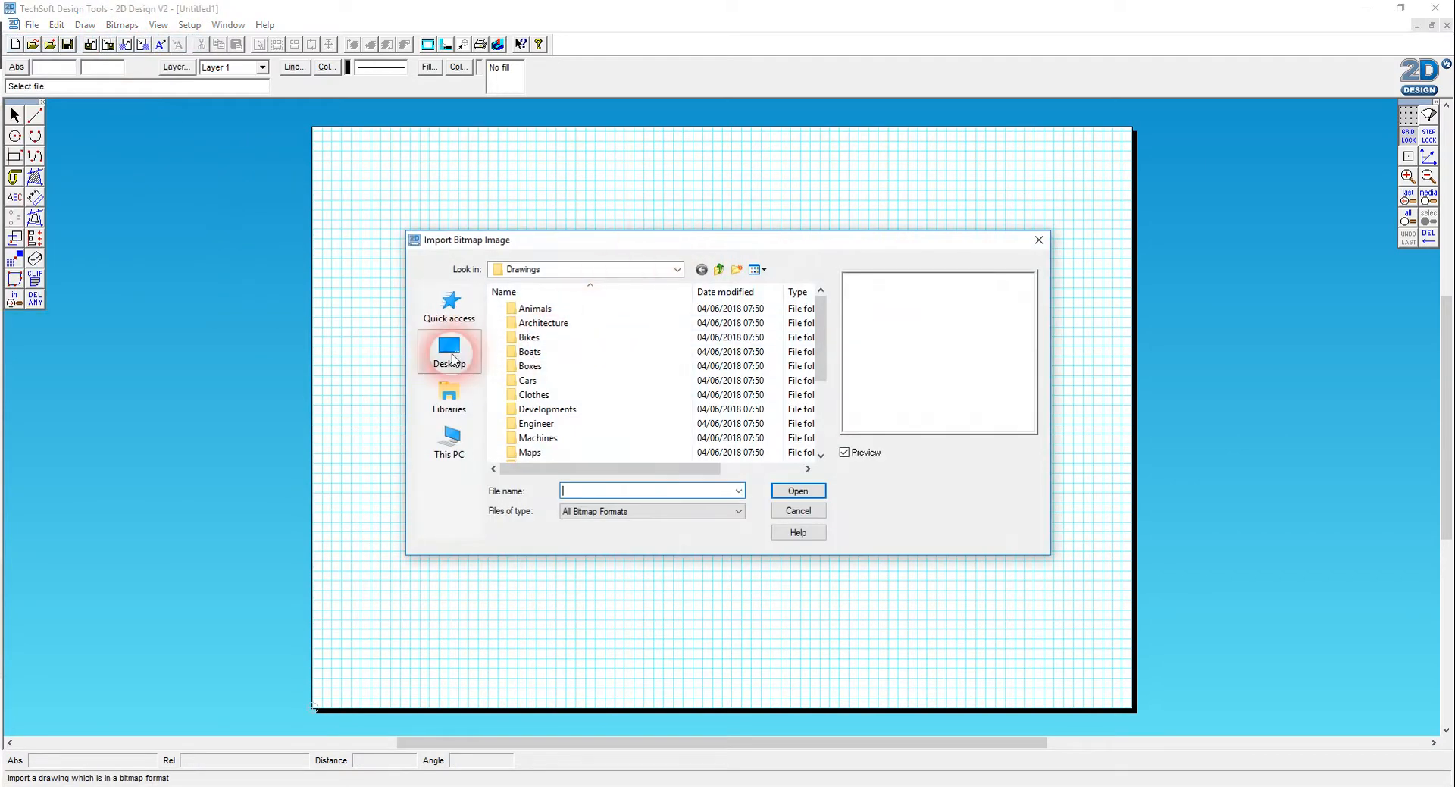
click(448, 394)
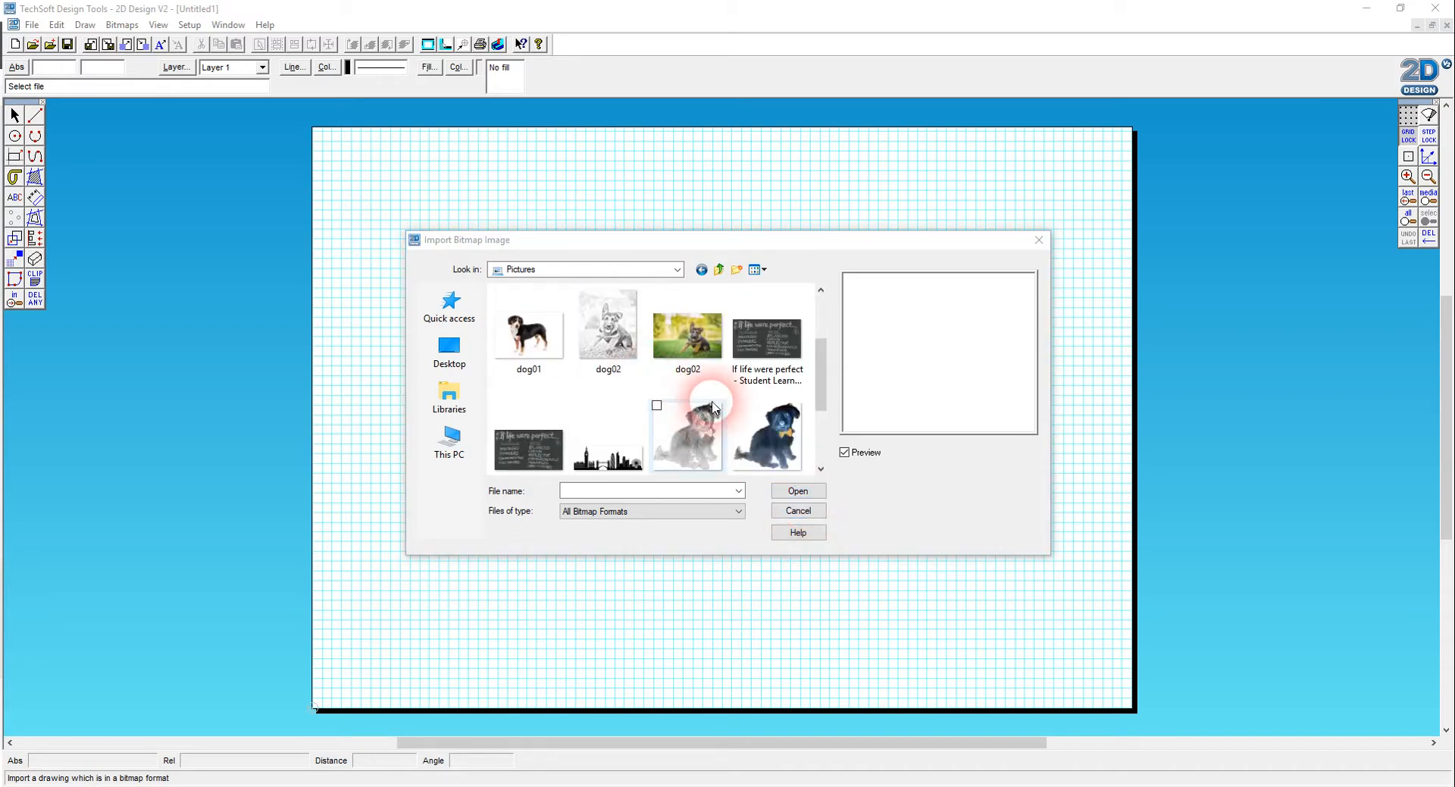
scroll(down, 3)
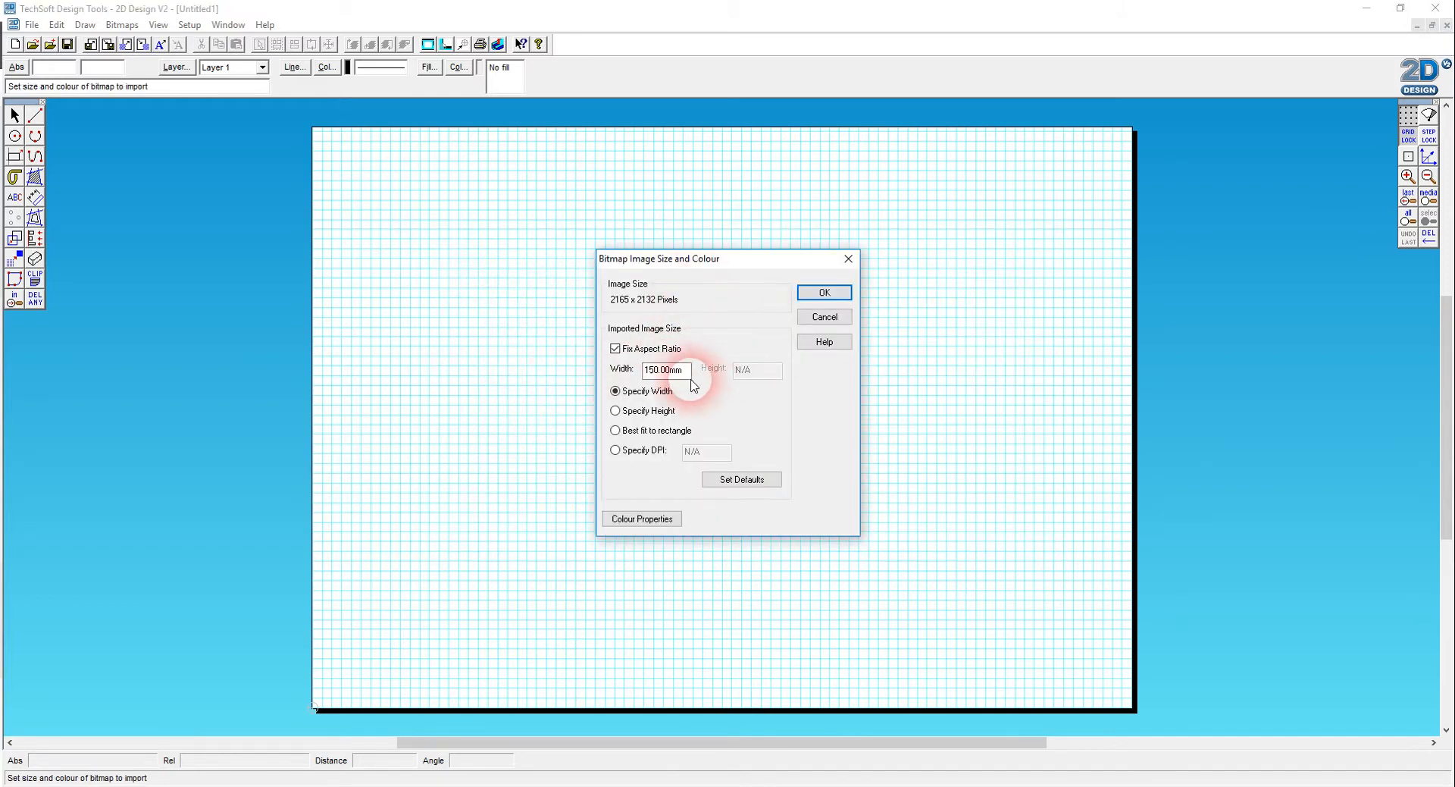
click(662, 369)
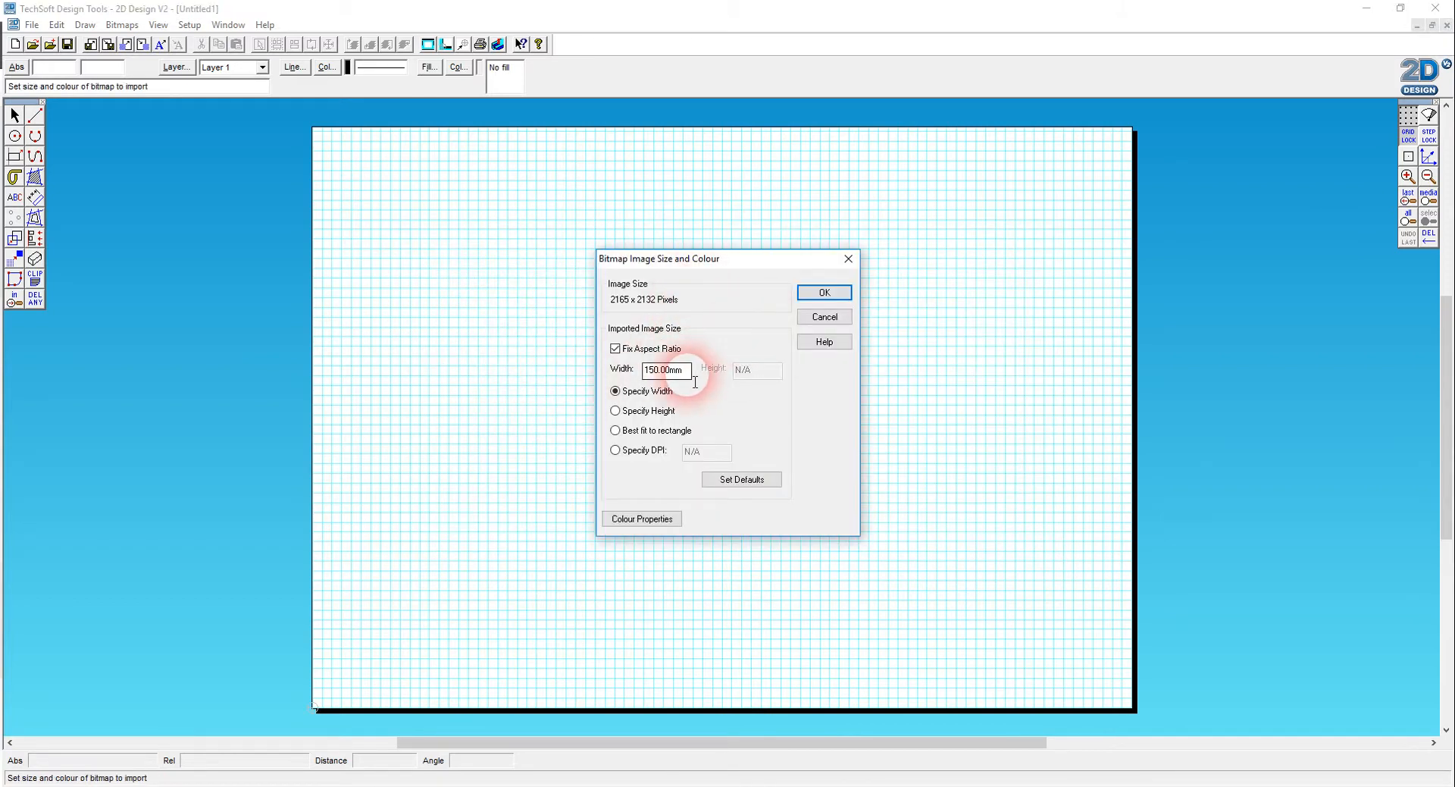
text(100)
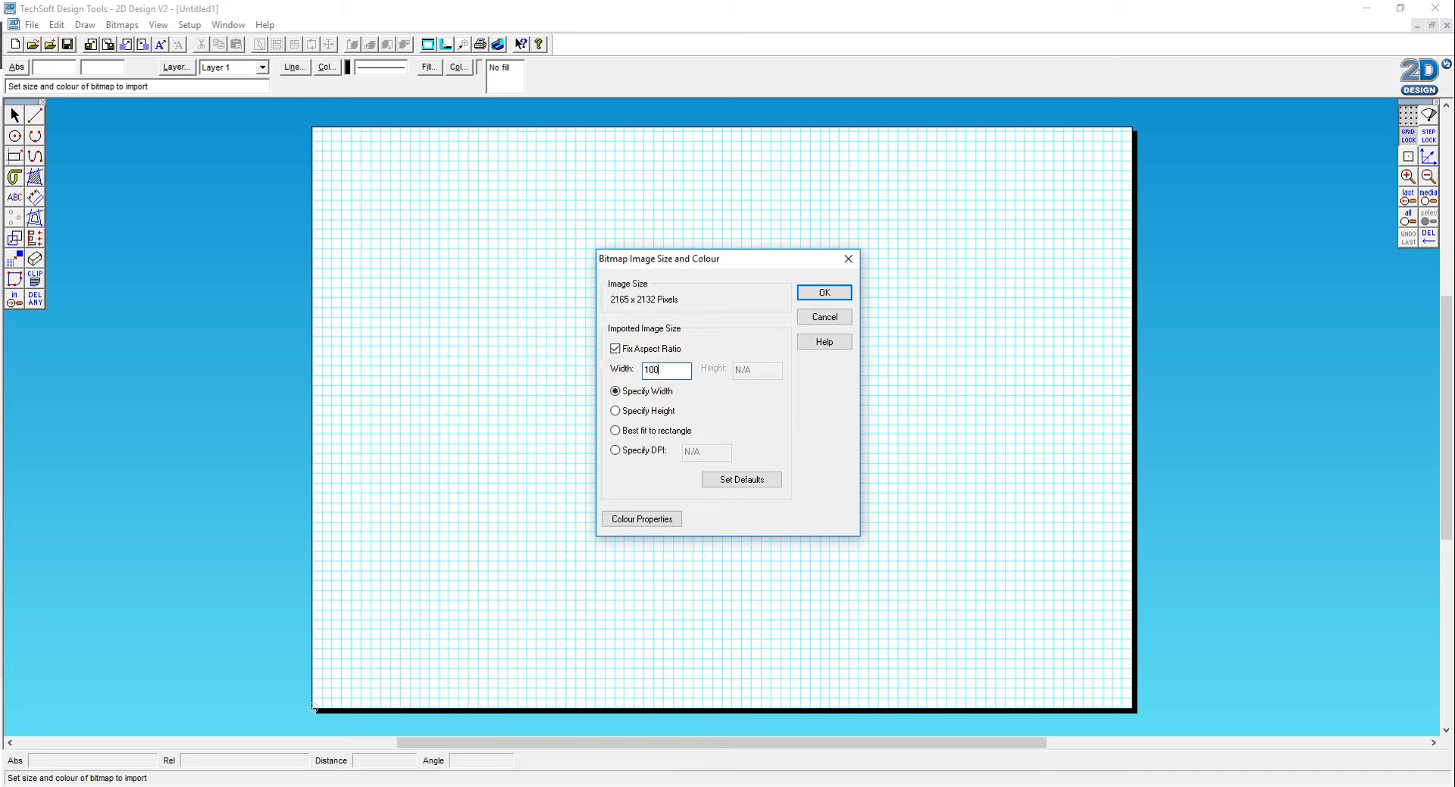
click(822, 293)
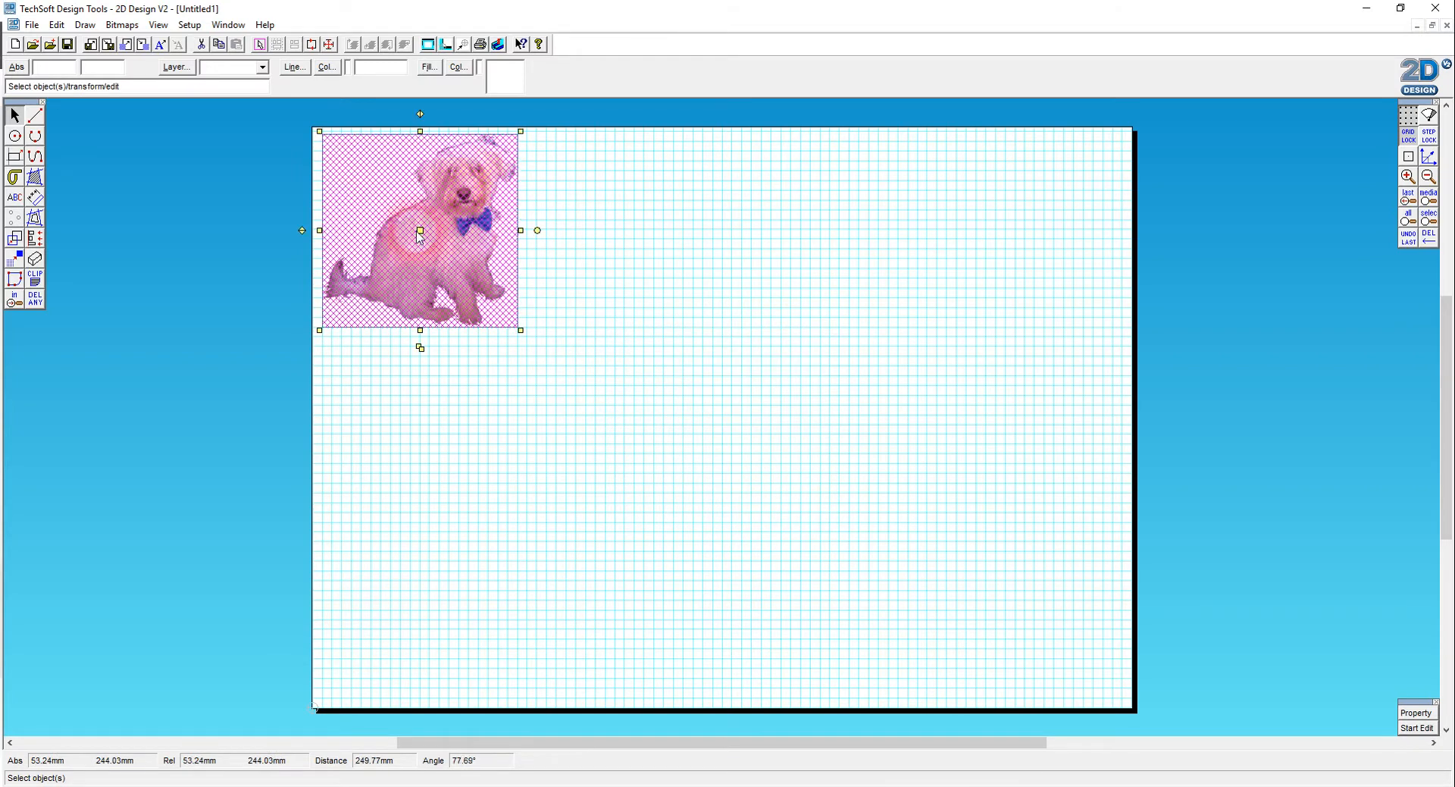
click(121, 24)
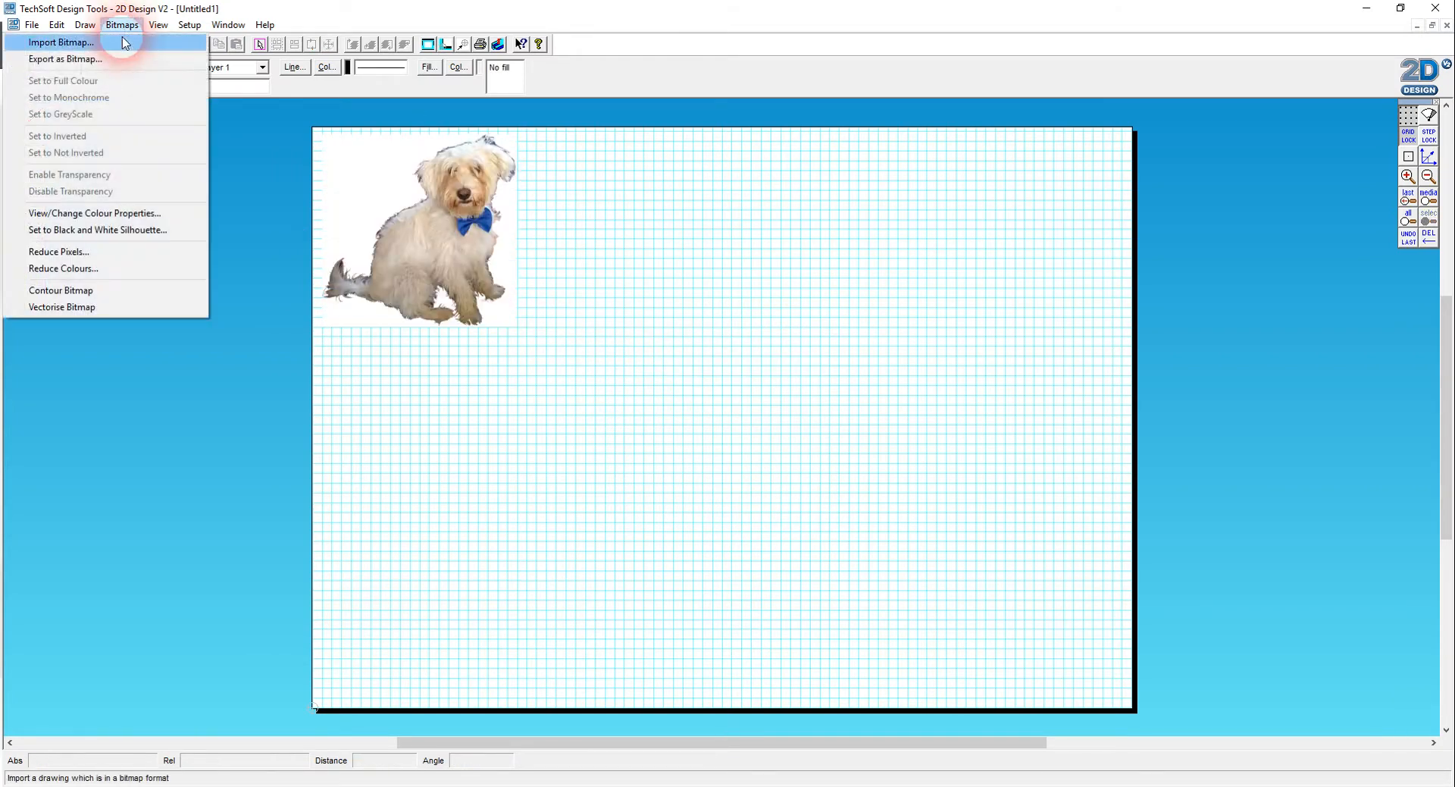
- Import the invert dog BMP at 100 mm and place it right of the original
click(61, 42)
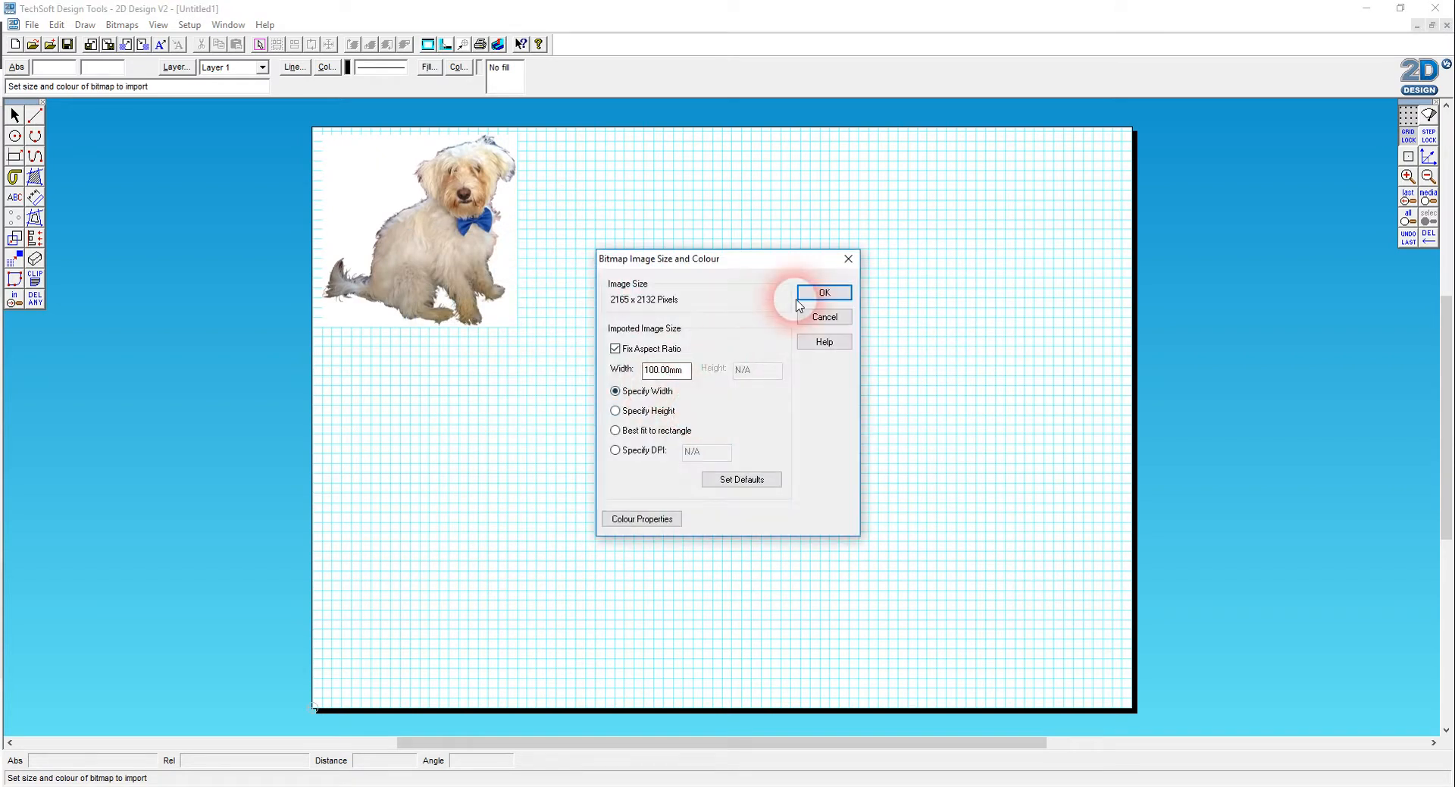
click(823, 293)
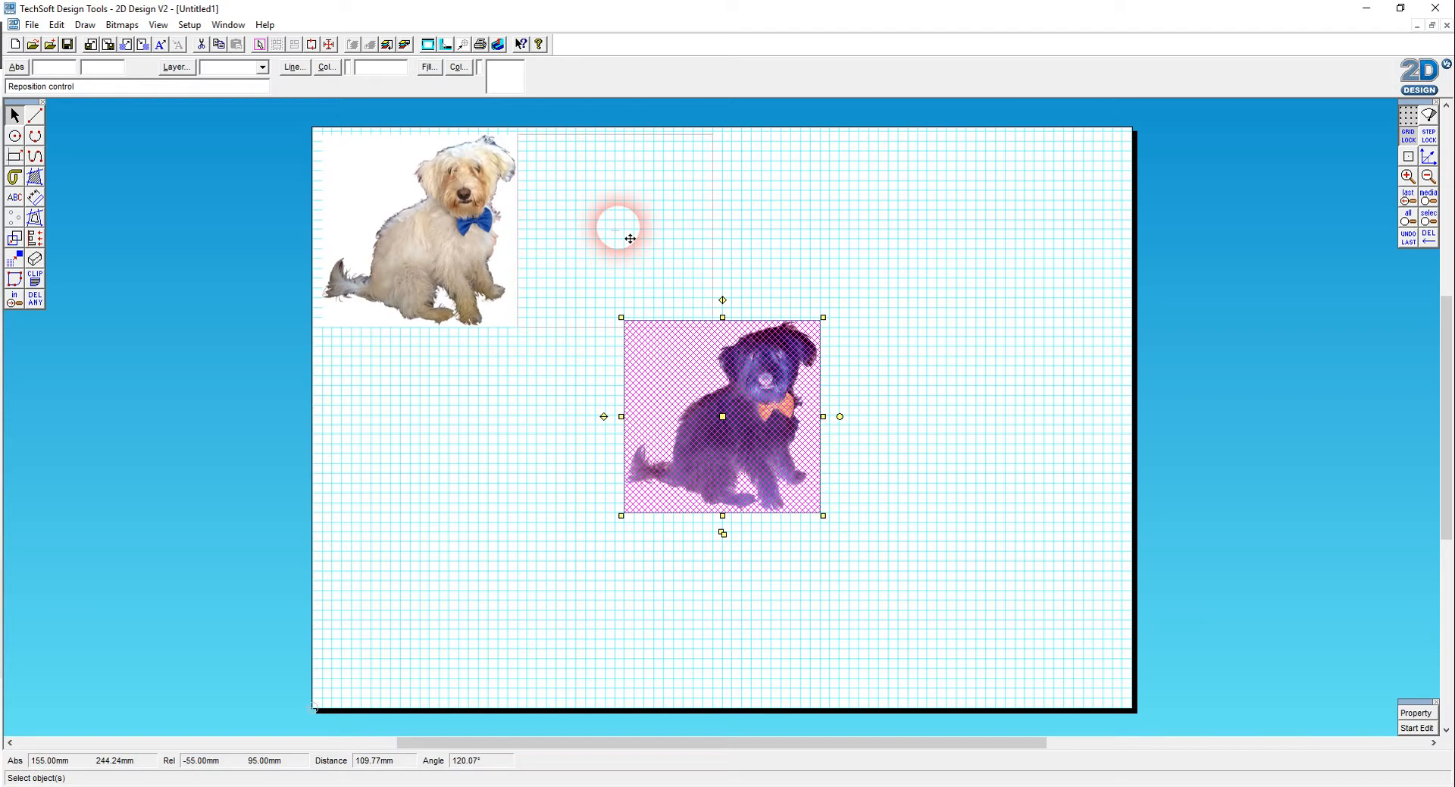
drag(722, 416, 615, 231)
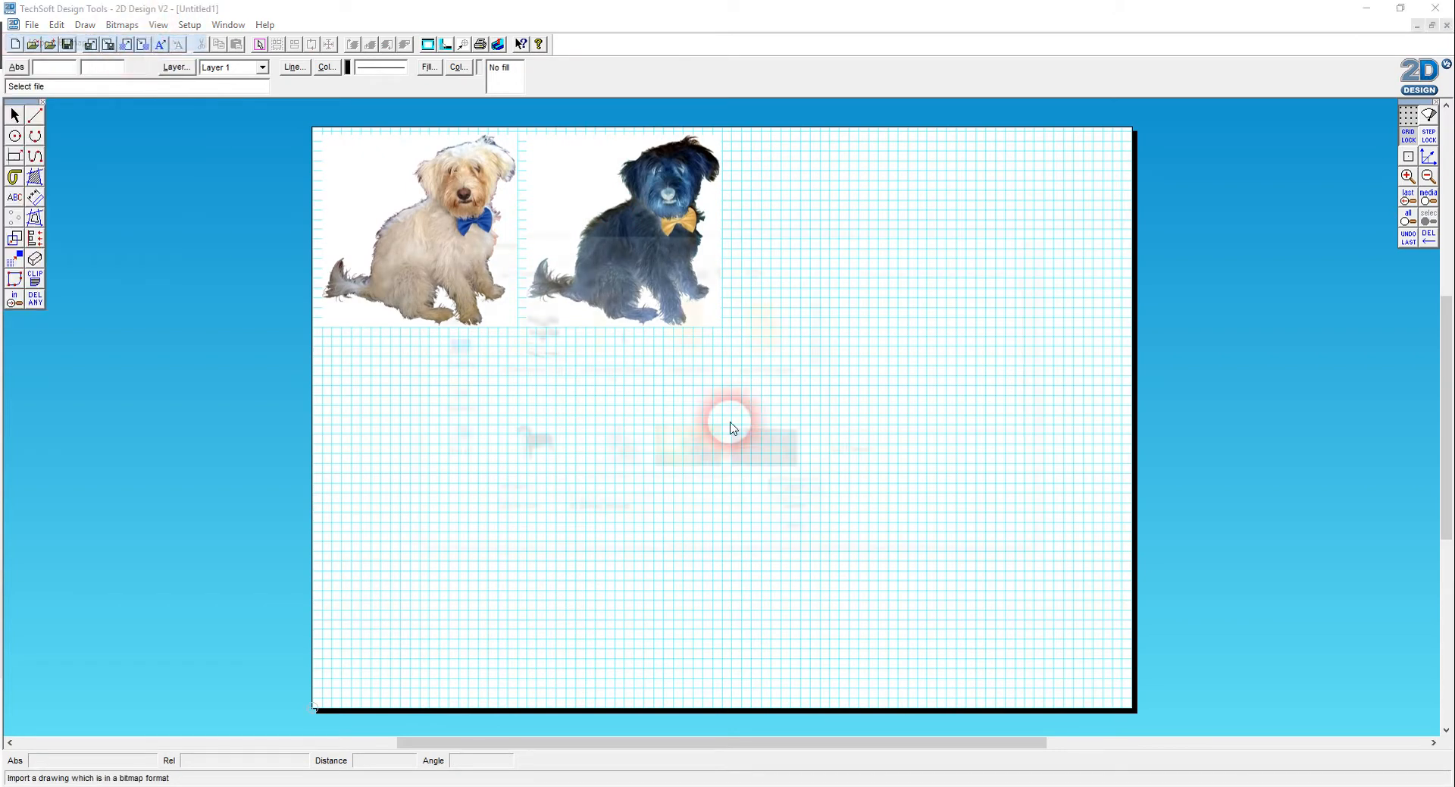
- Import the pencil-sketch BMP at 100 mm and place it right of the inverted dog
click(49, 44)
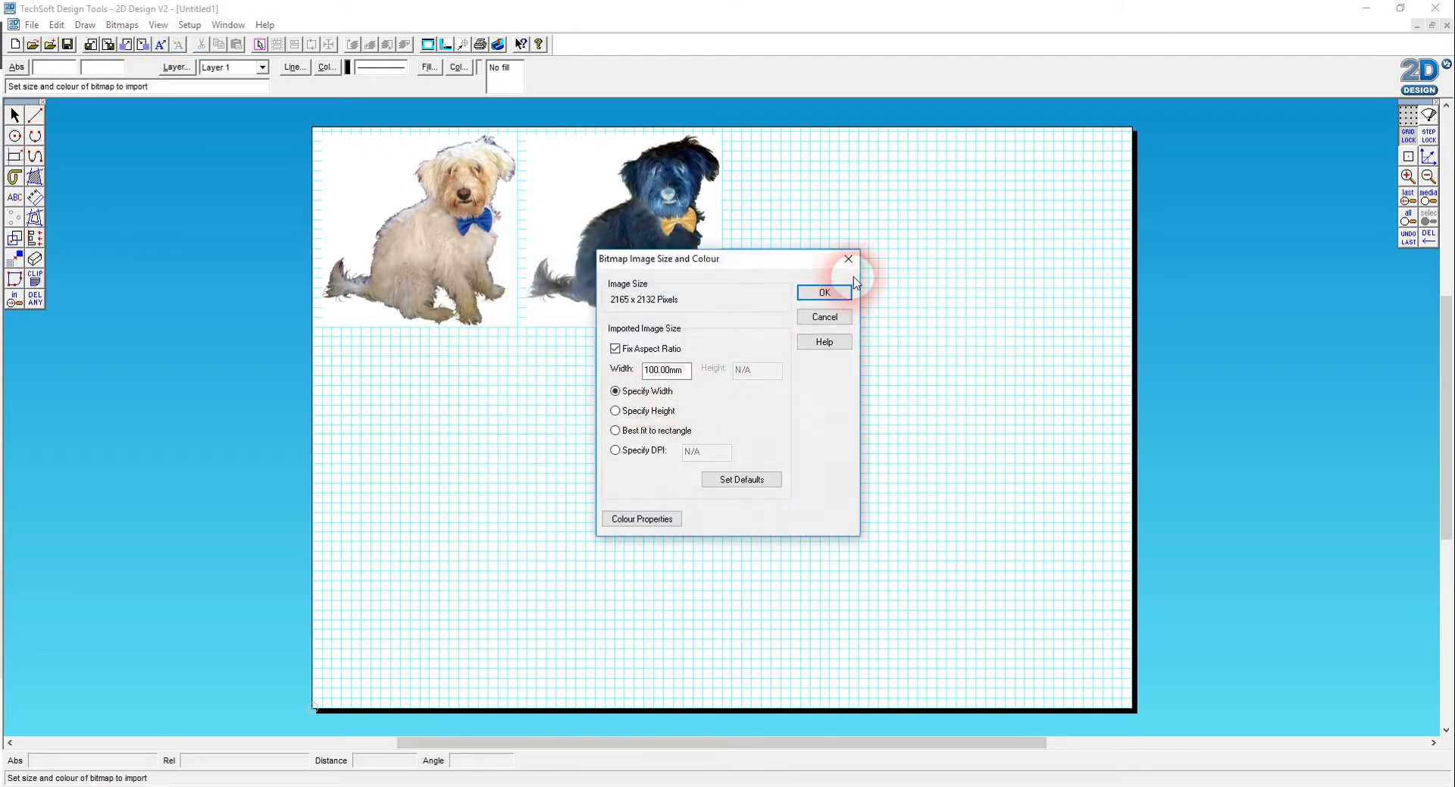
click(822, 293)
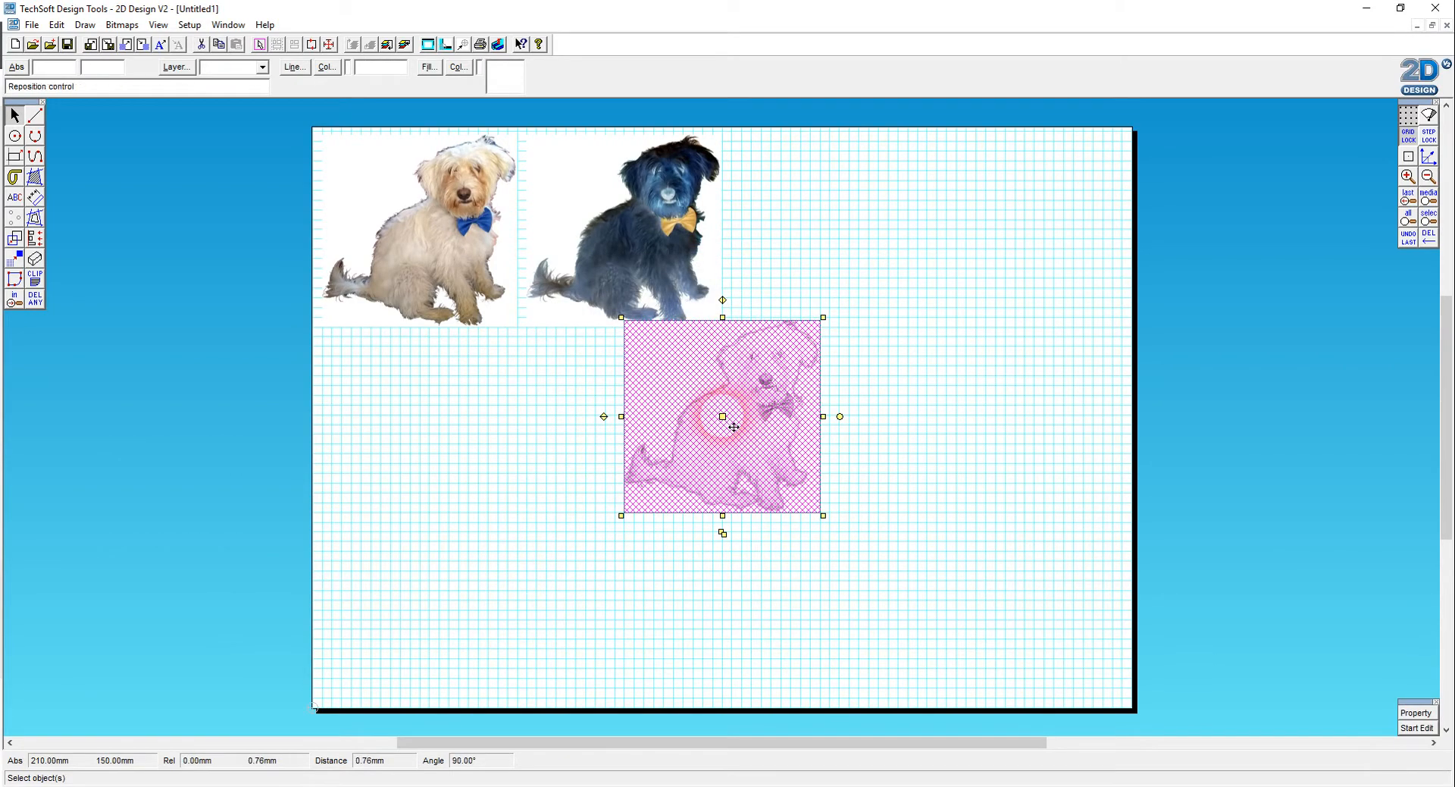
drag(724, 418, 828, 229)
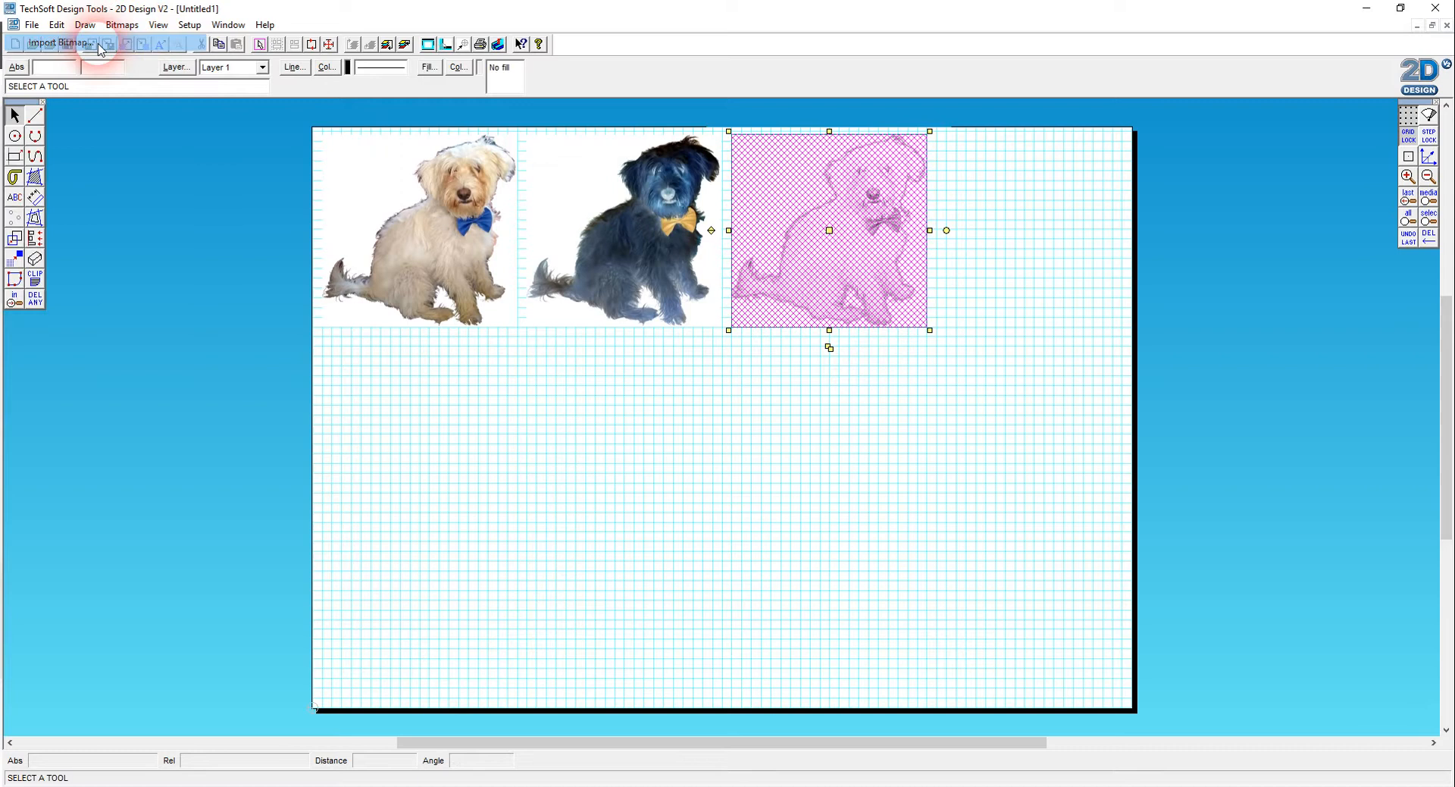
click(98, 44)
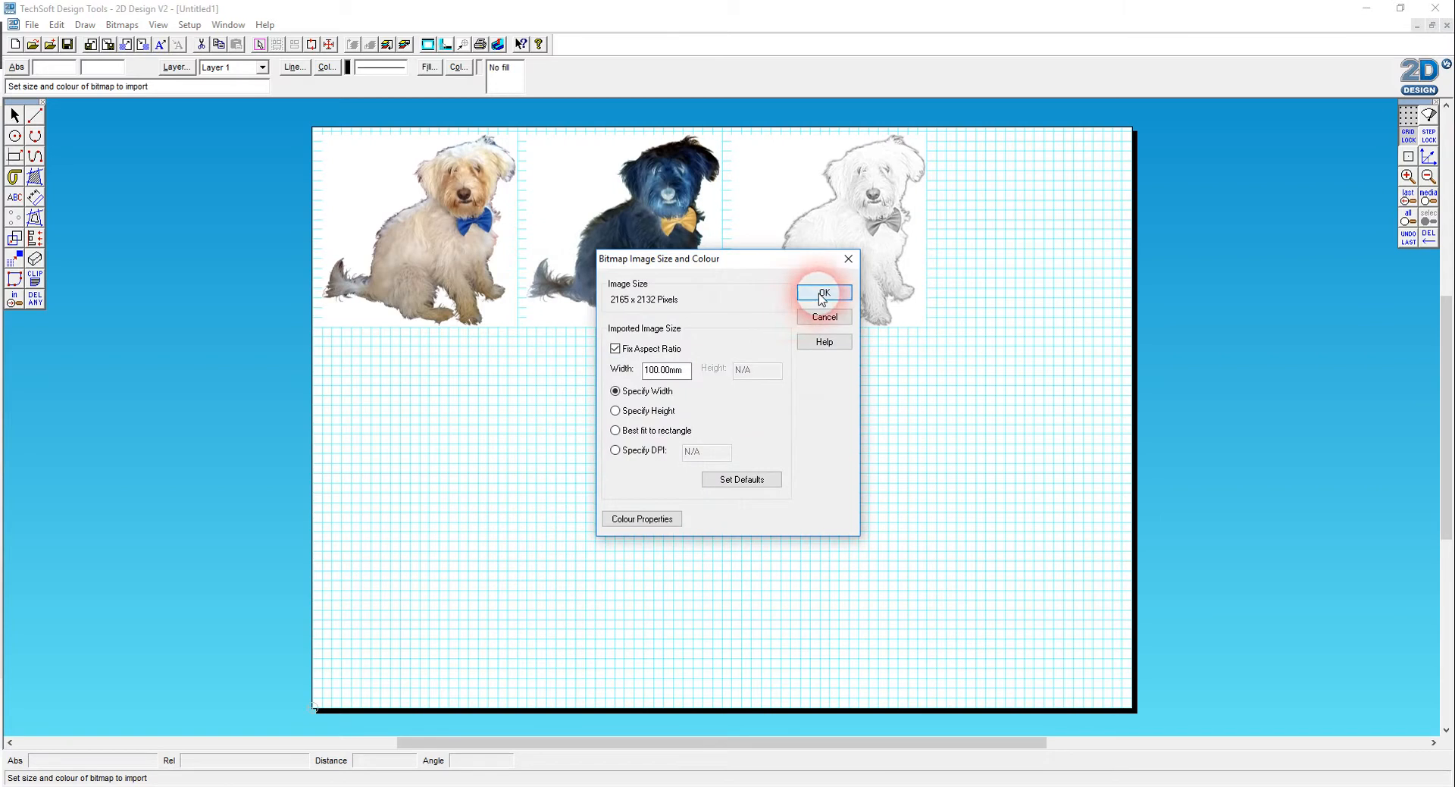
- Import the invert sketch at 100 mm and move the pencil sketch below the original dog
click(822, 294)
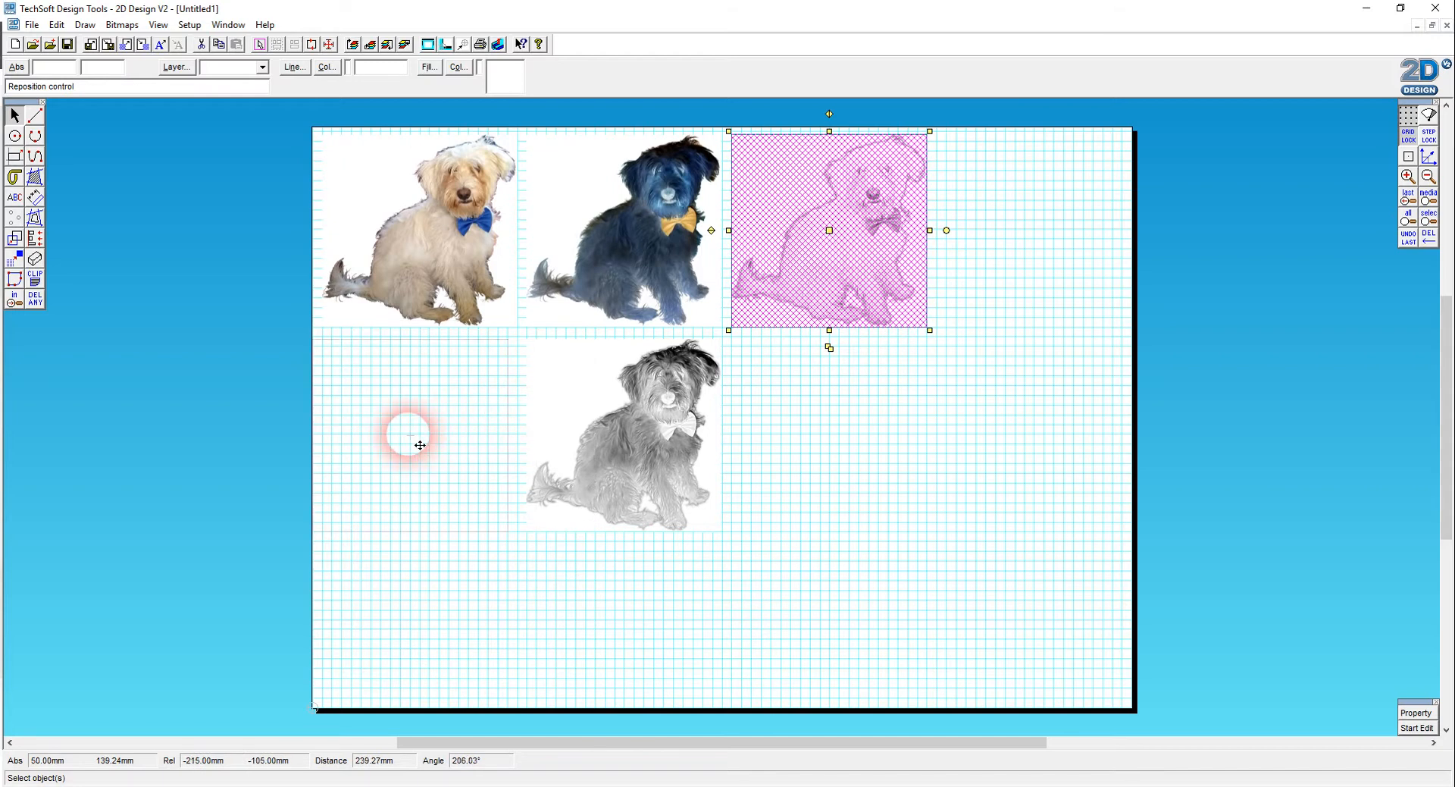
drag(828, 230, 419, 435)
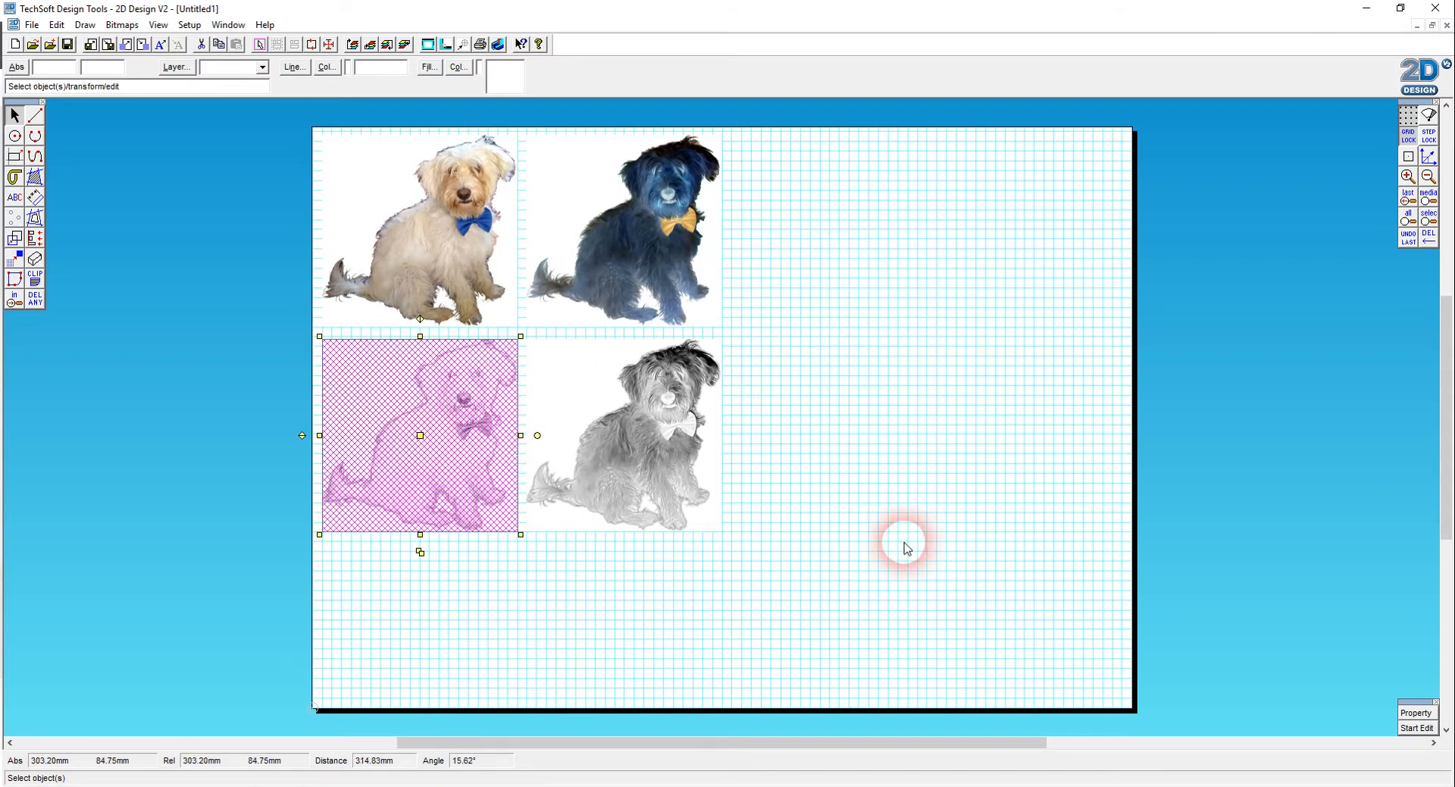